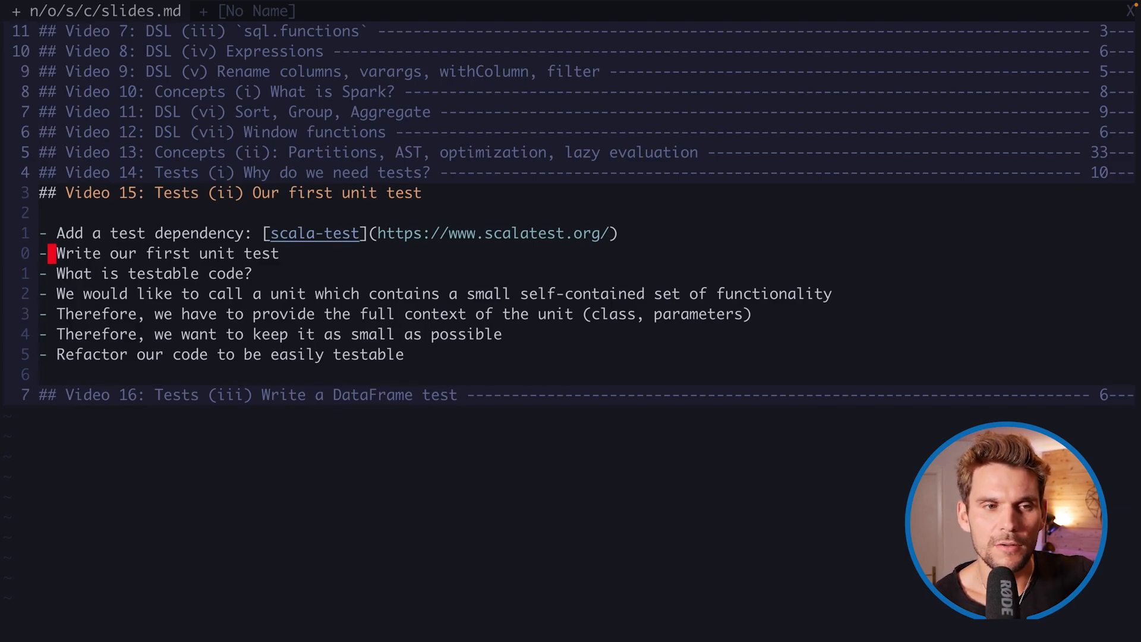
# Scroll through Main.scala to review the stock ranking query
pyautogui.press('Down')
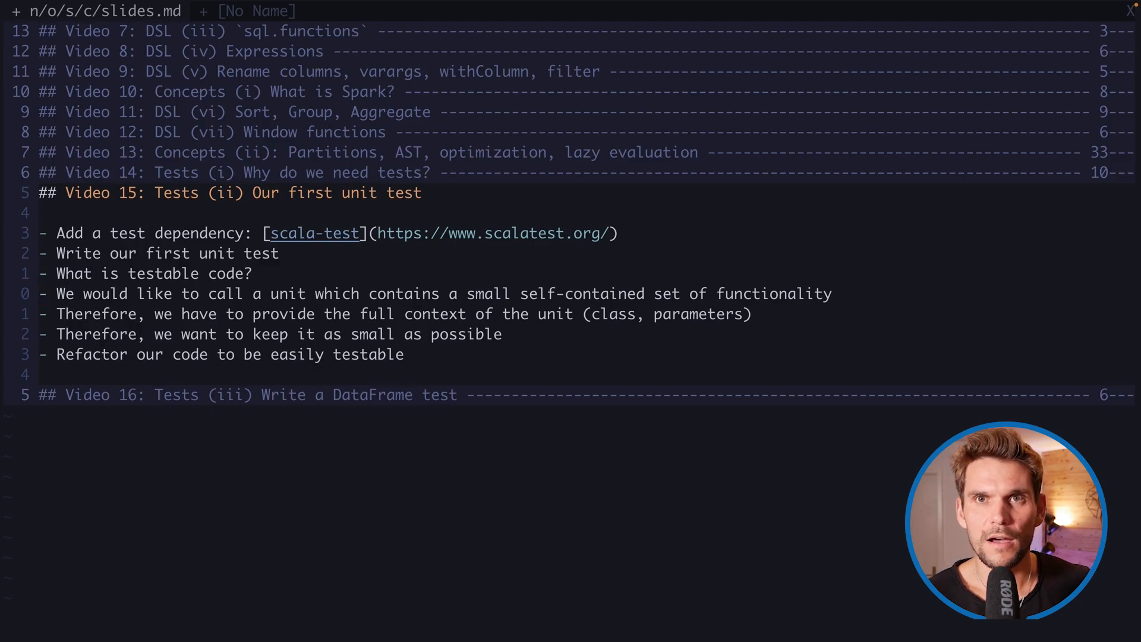
pyautogui.click(42, 293)
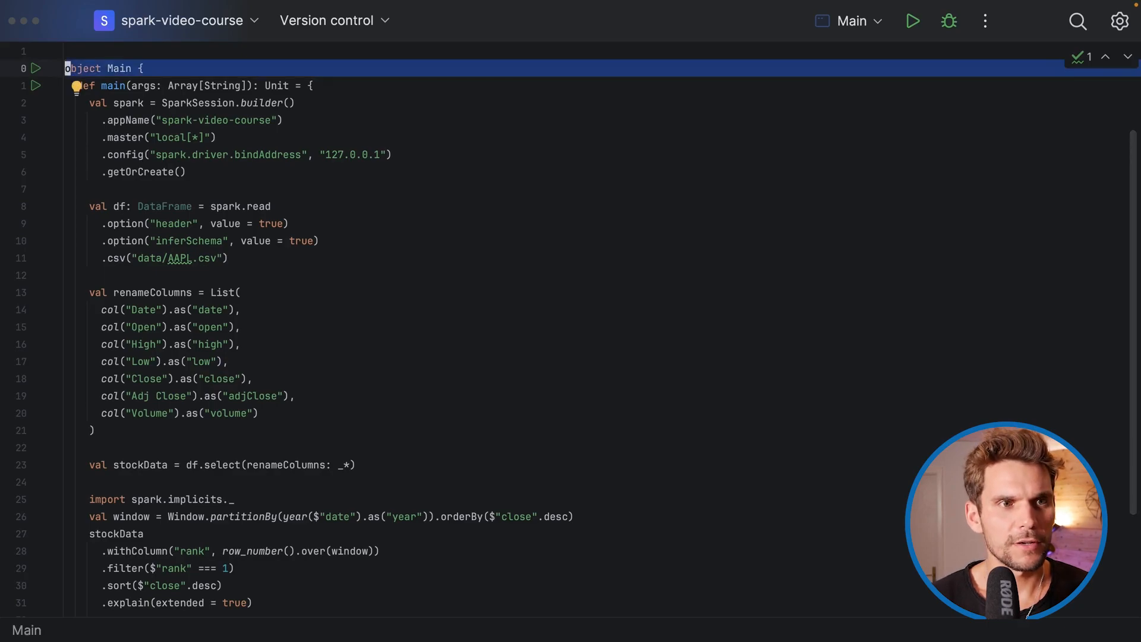
pyautogui.scroll(-3)
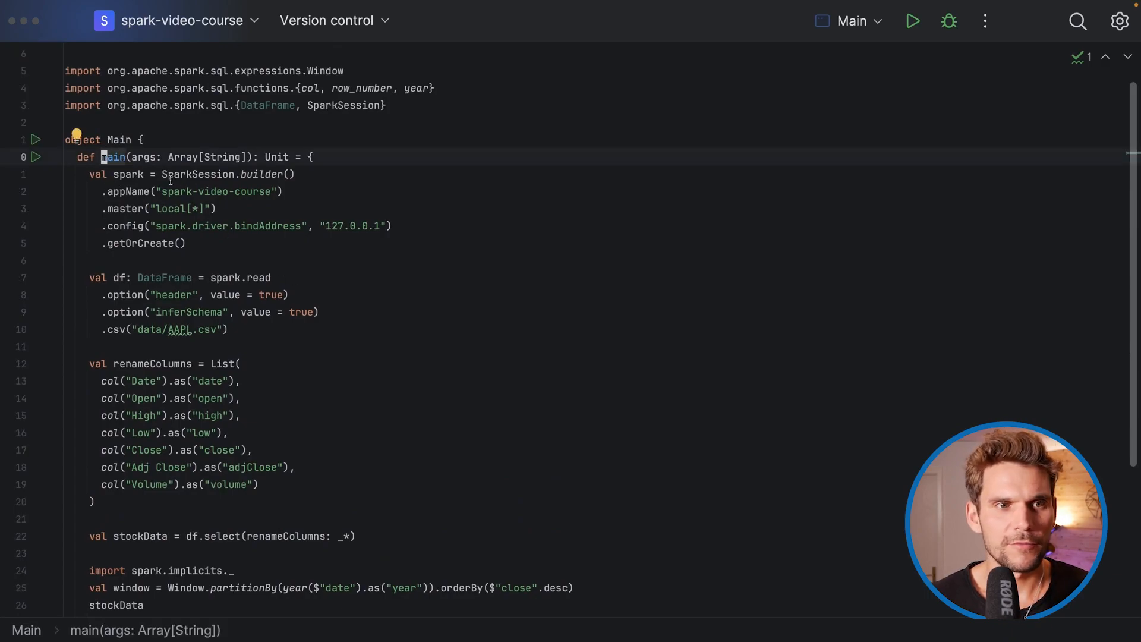
pyautogui.scroll(-3)
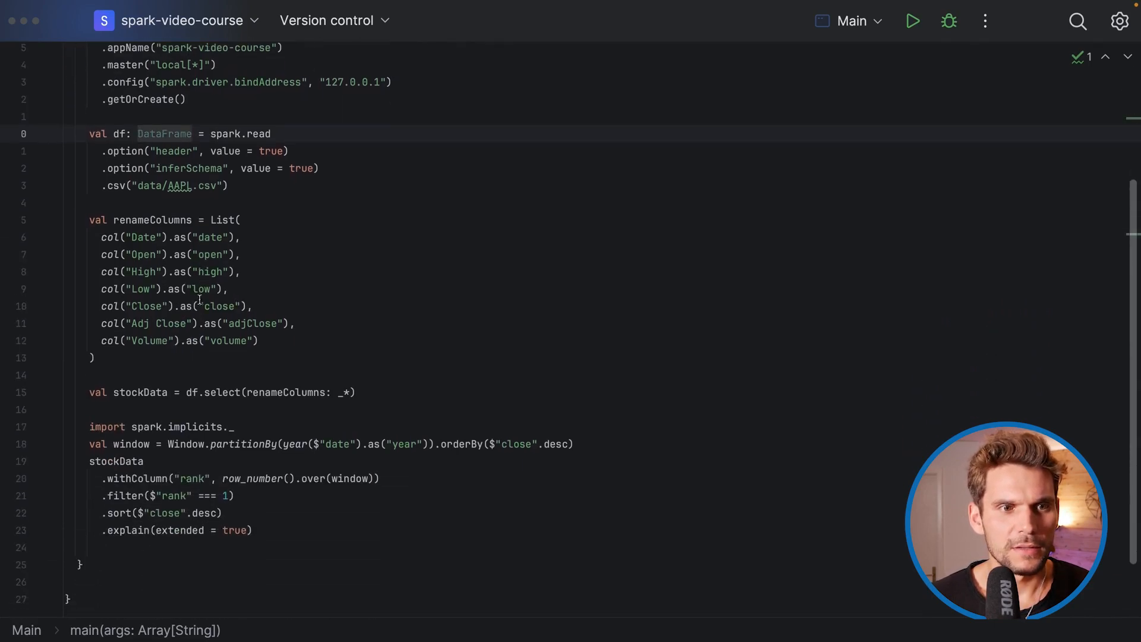
pyautogui.click(150, 220)
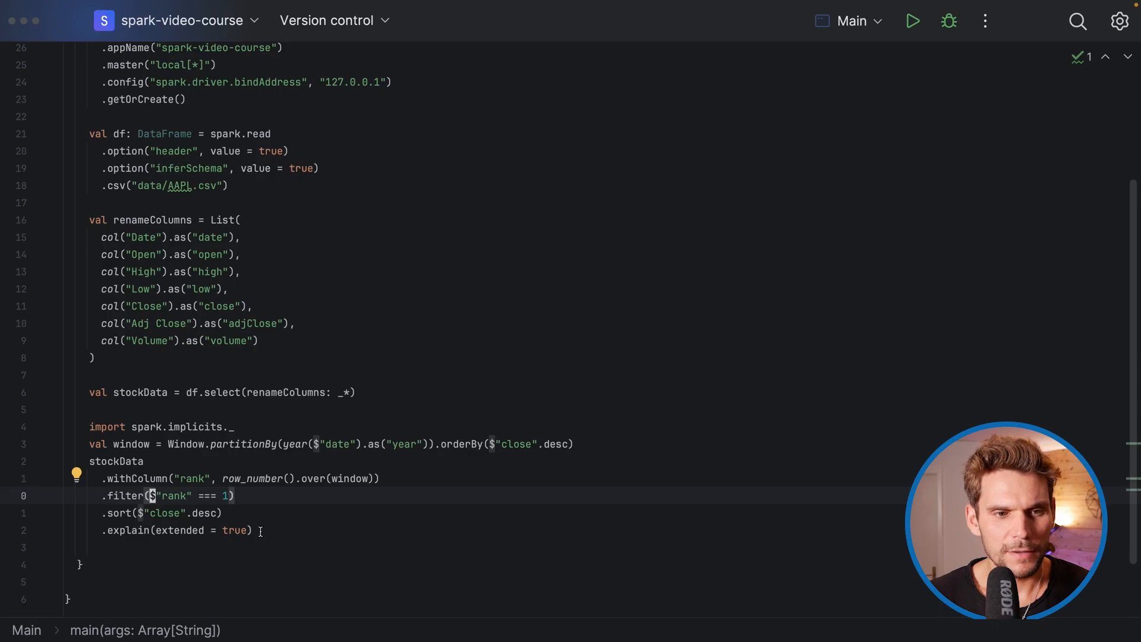
# Select the stockData ranking chain, then add a comma after the spark-sql line in build.sbt
pyautogui.moveTo(88, 461); pyautogui.dragTo(252, 529)
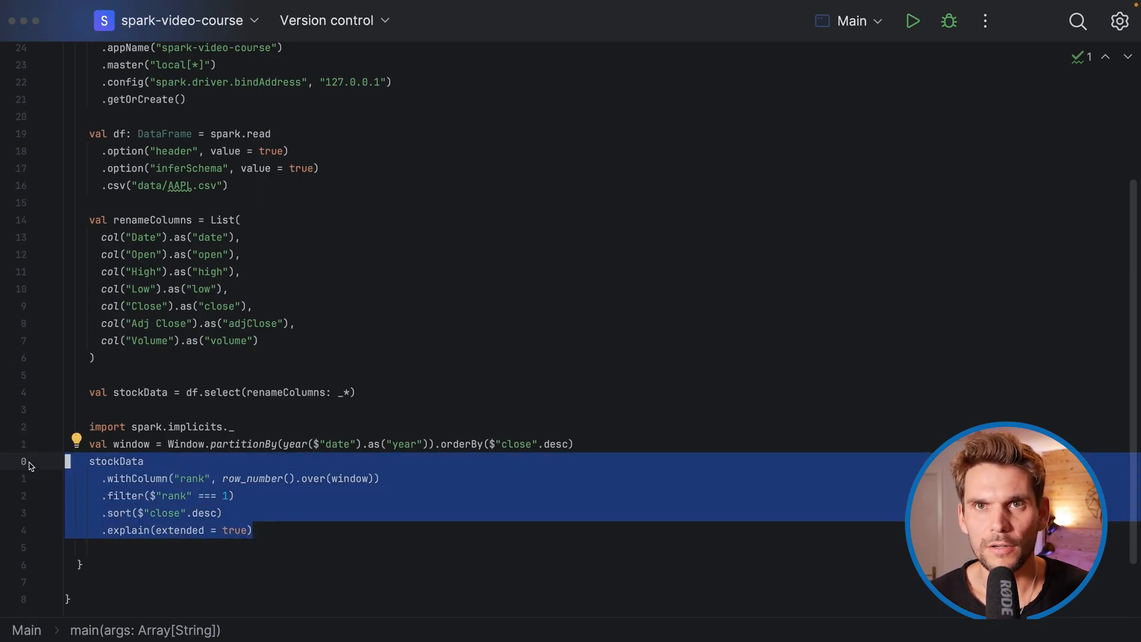
pyautogui.click(166, 461)
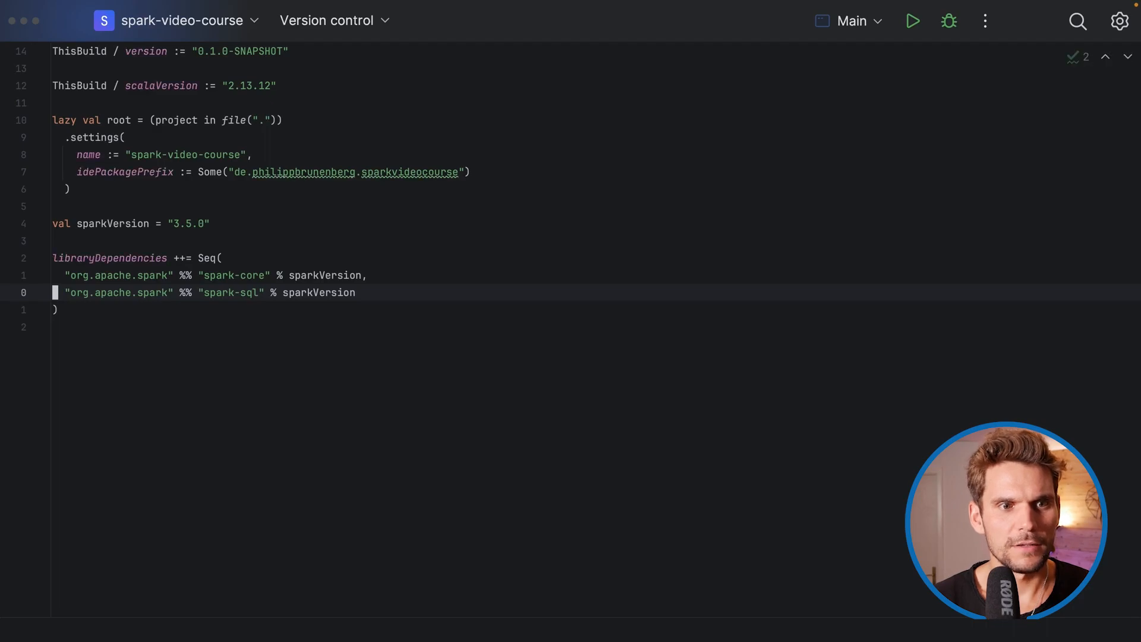
pyautogui.write('",')
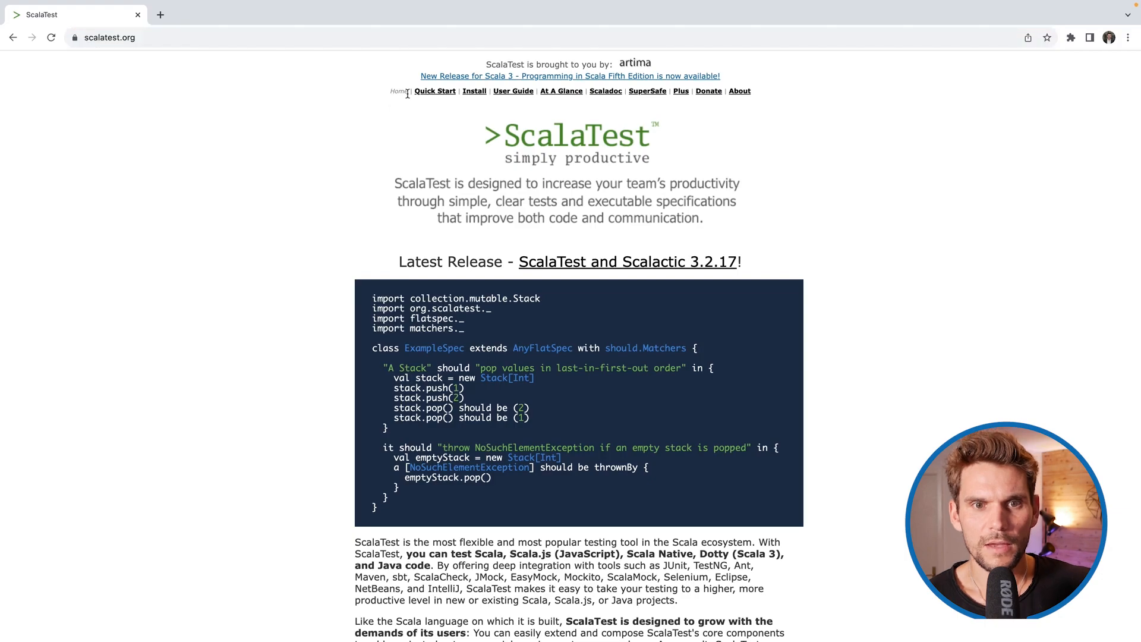
# Open scalatest.org's Install page and highlight the scalatest libraryDependencies line
pyautogui.scroll(-3)
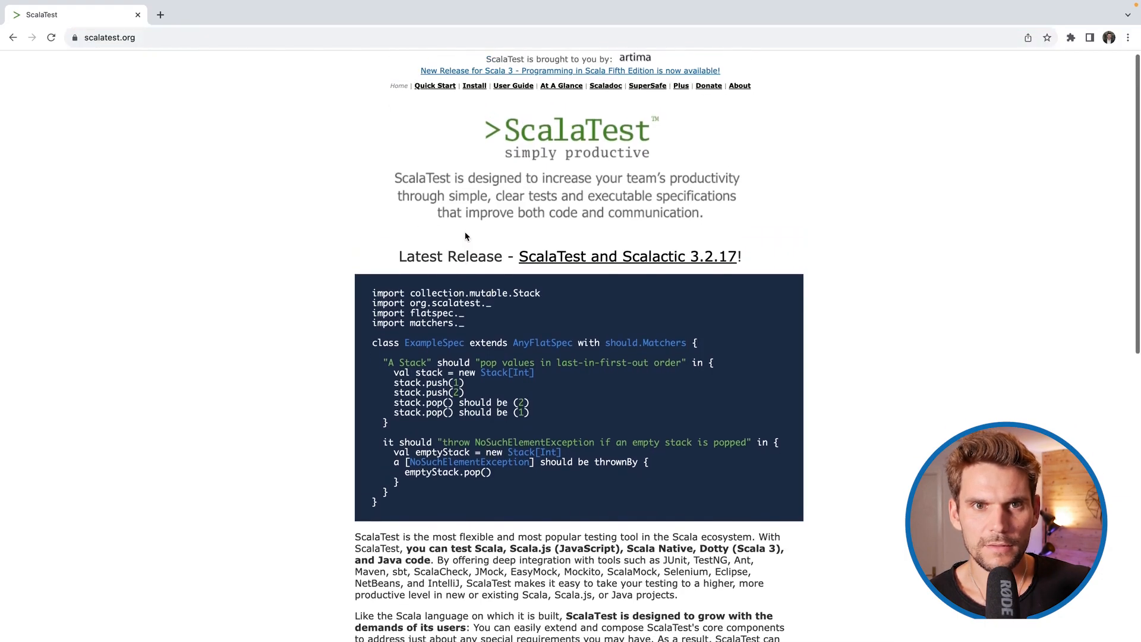
pyautogui.click(473, 84)
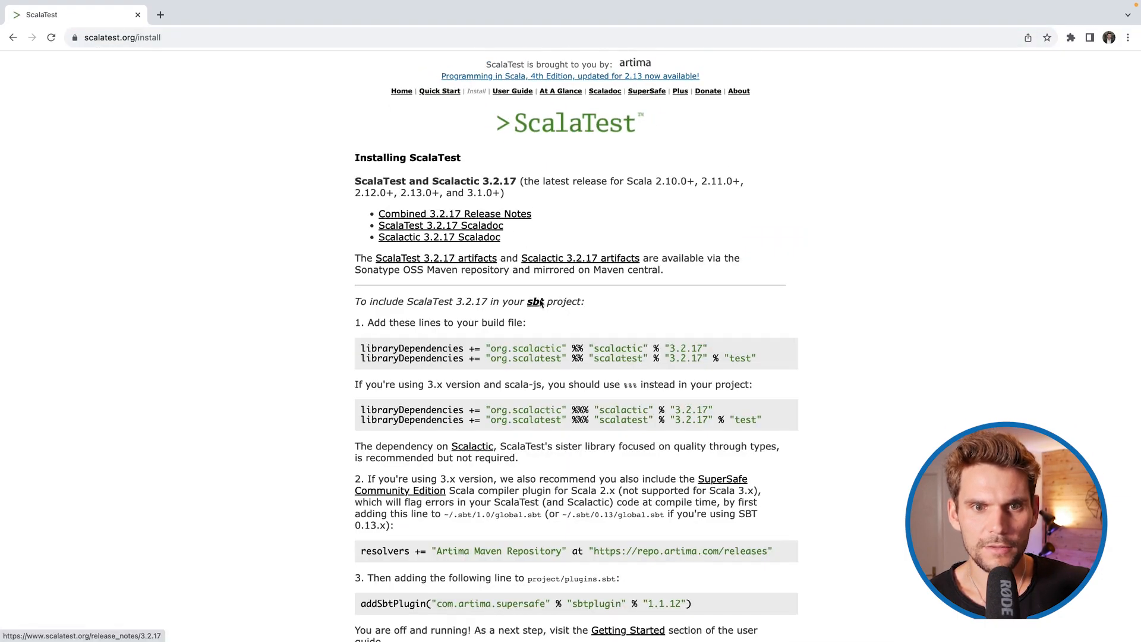
pyautogui.scroll(-3)
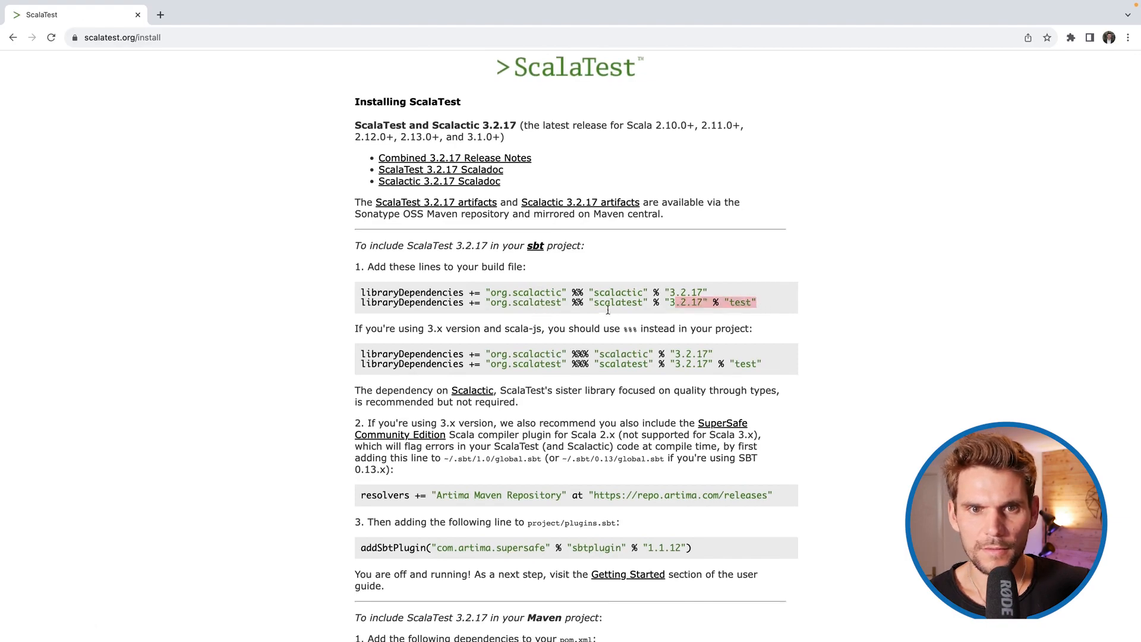
pyautogui.moveTo(680, 301); pyautogui.dragTo(483, 301)
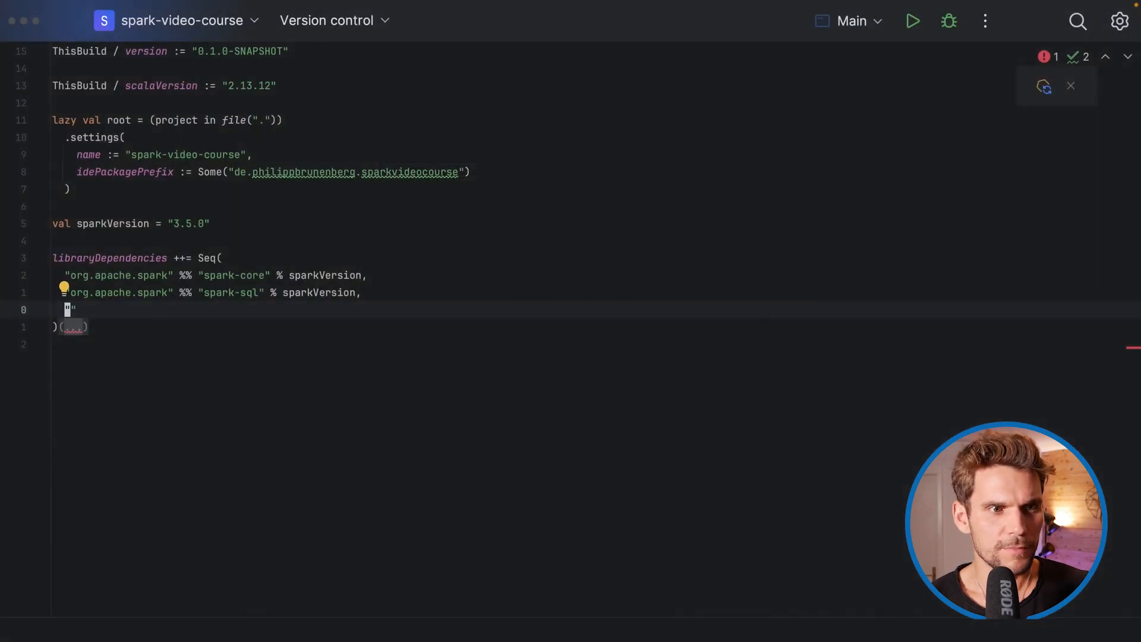
# Add the "org.scalatest" %% "scalatest" % "3.2.17" % "test" dependency and start a Scala class in src/test/scala
pyautogui.write('"org.scalatest" %% "scalatest" % "3.2.17" % "test"')
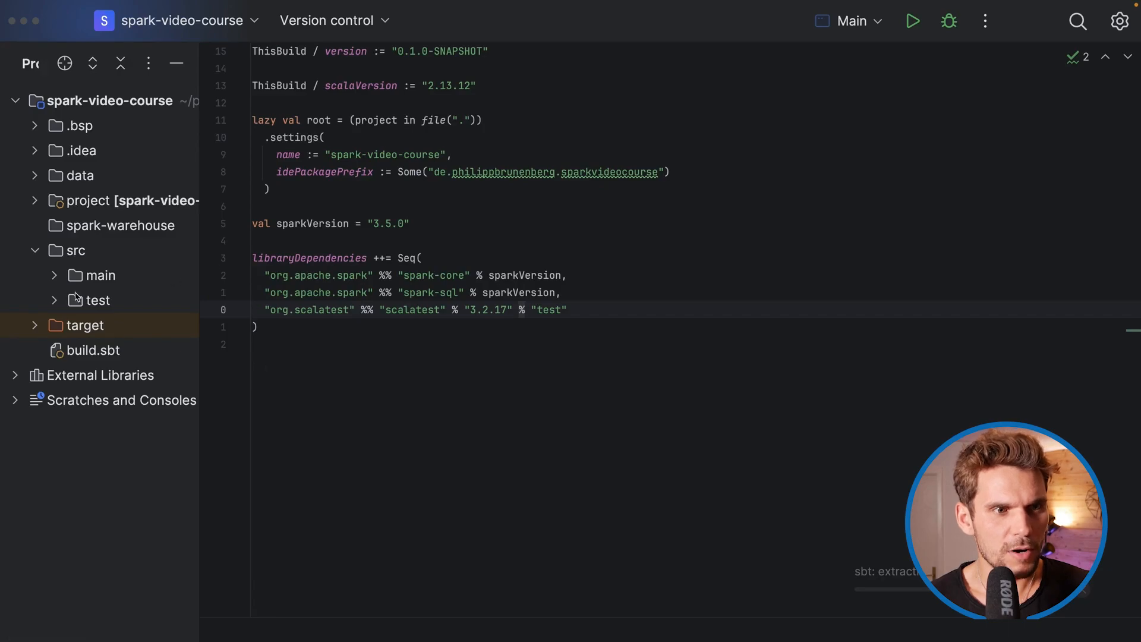
pyautogui.click(97, 300)
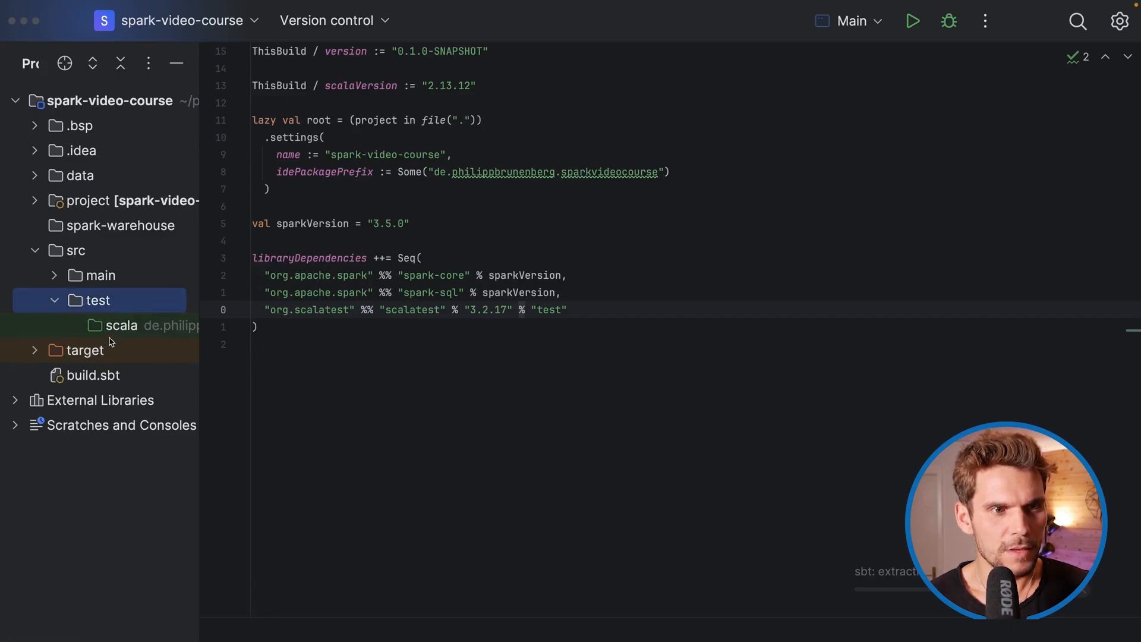
pyautogui.rightClick(96, 299)
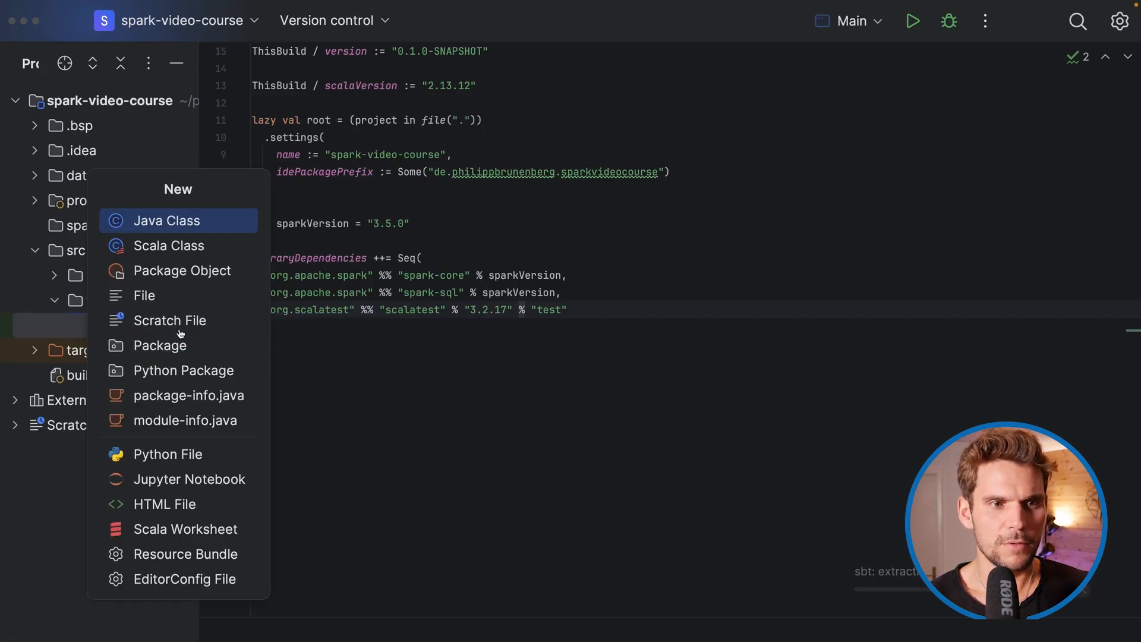
pyautogui.click(168, 245)
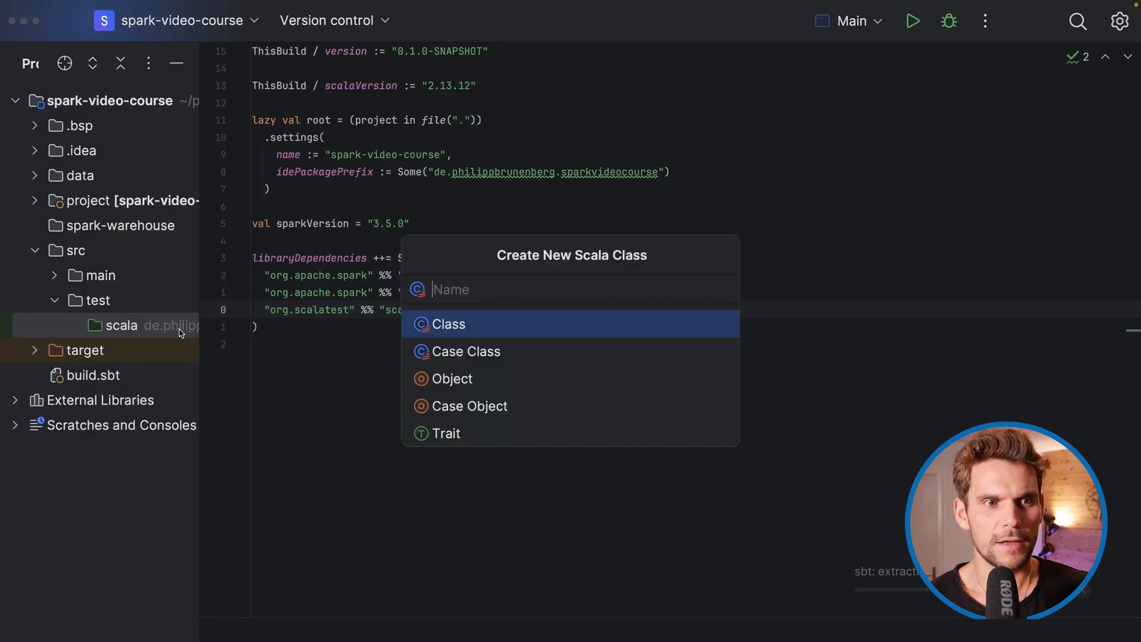
pyautogui.write('F')
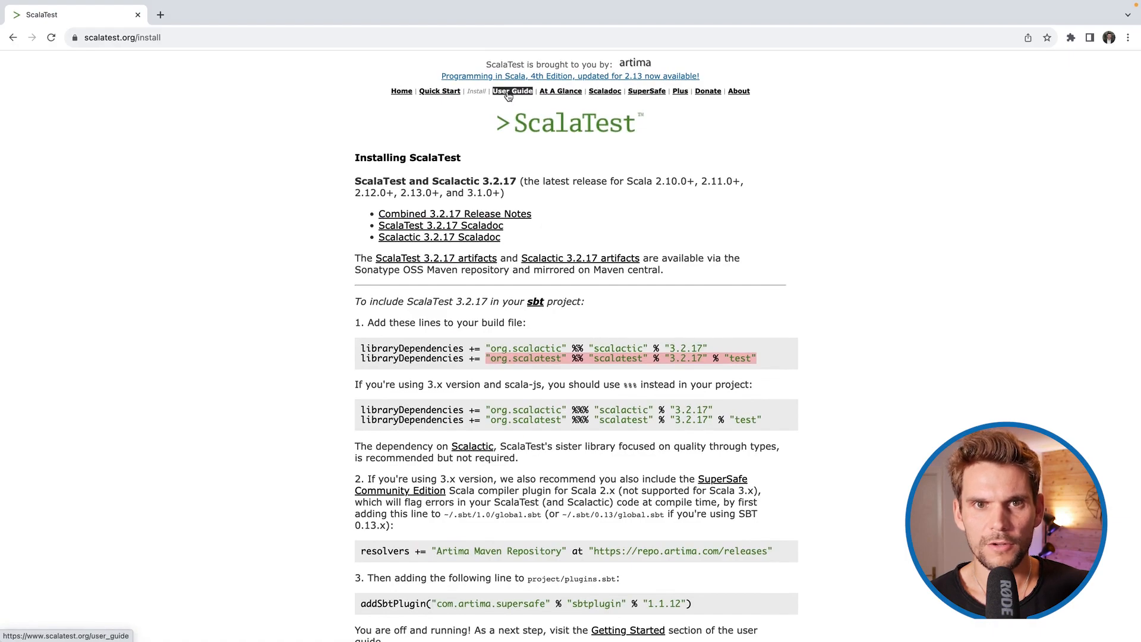
# Go to User Guide > Selecting testing styles and view the first FunSuite example test
pyautogui.click(512, 91)
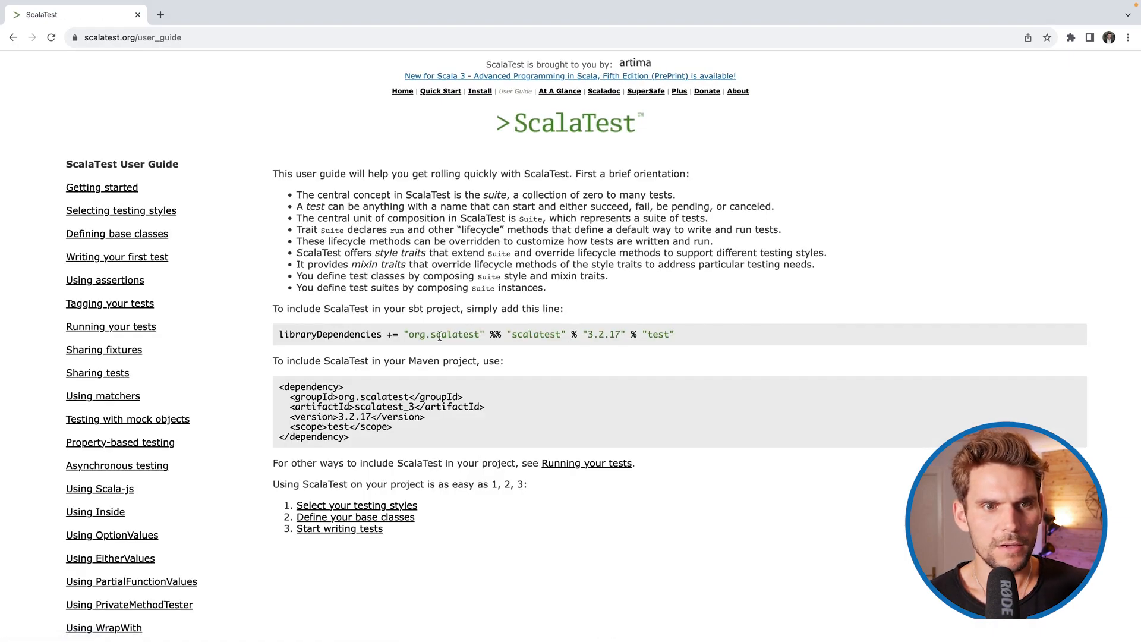
pyautogui.moveTo(120, 210)
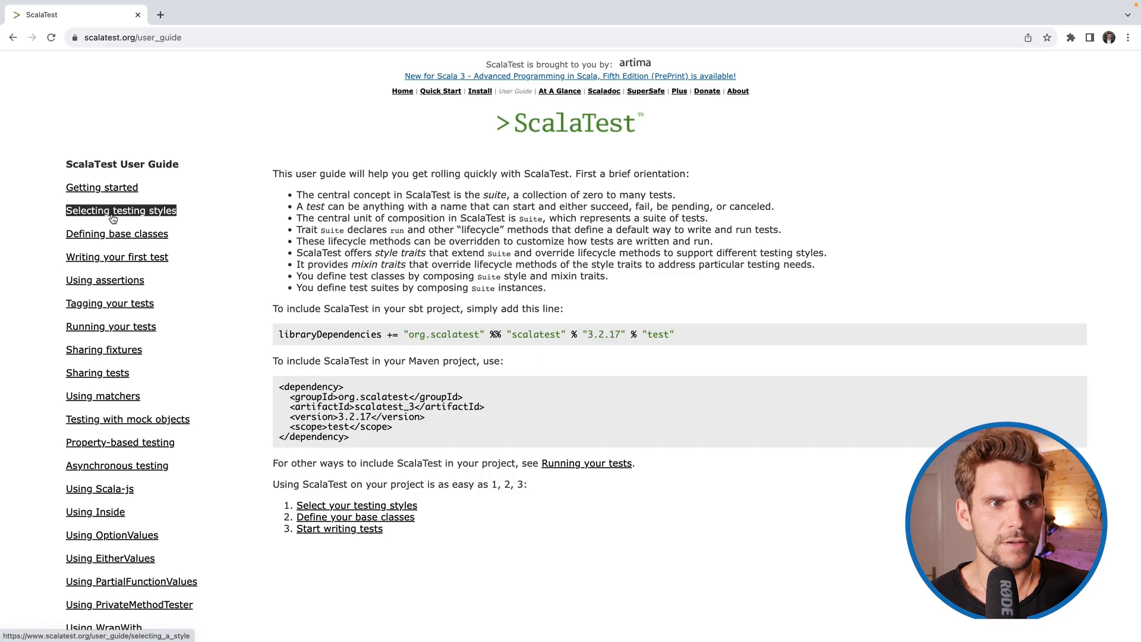
pyautogui.click(121, 211)
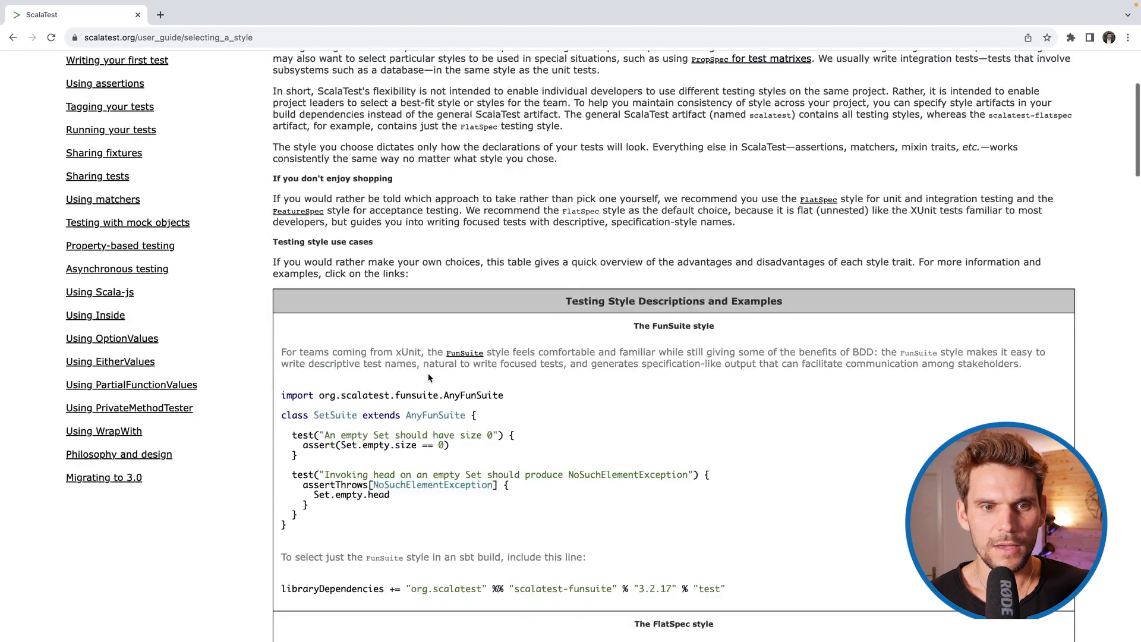
pyautogui.scroll(-3)
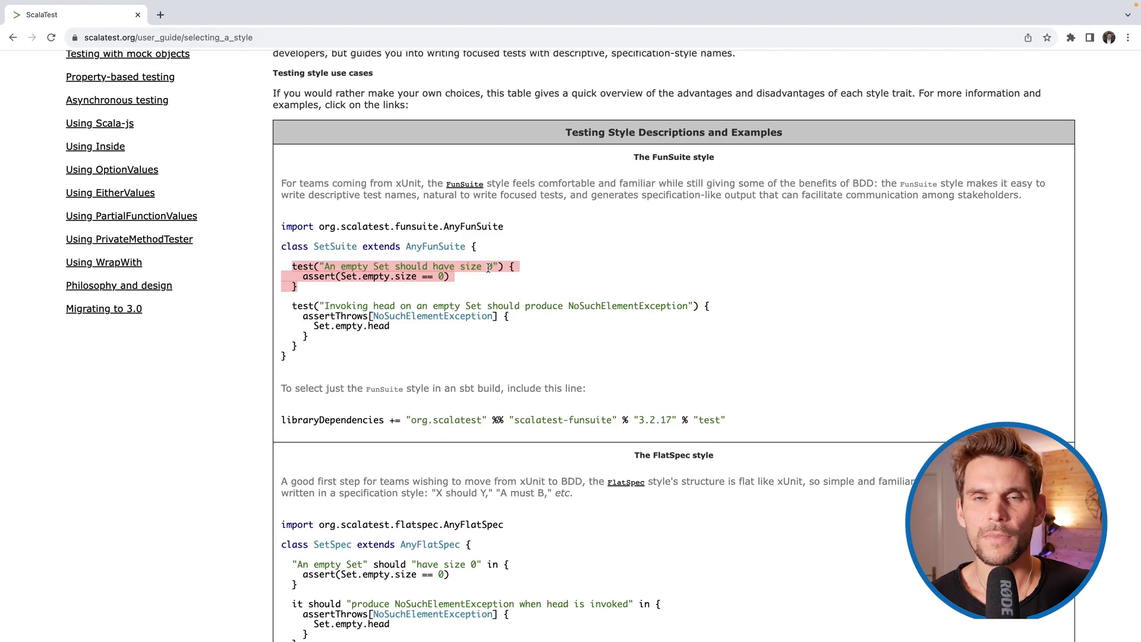
pyautogui.click(370, 286)
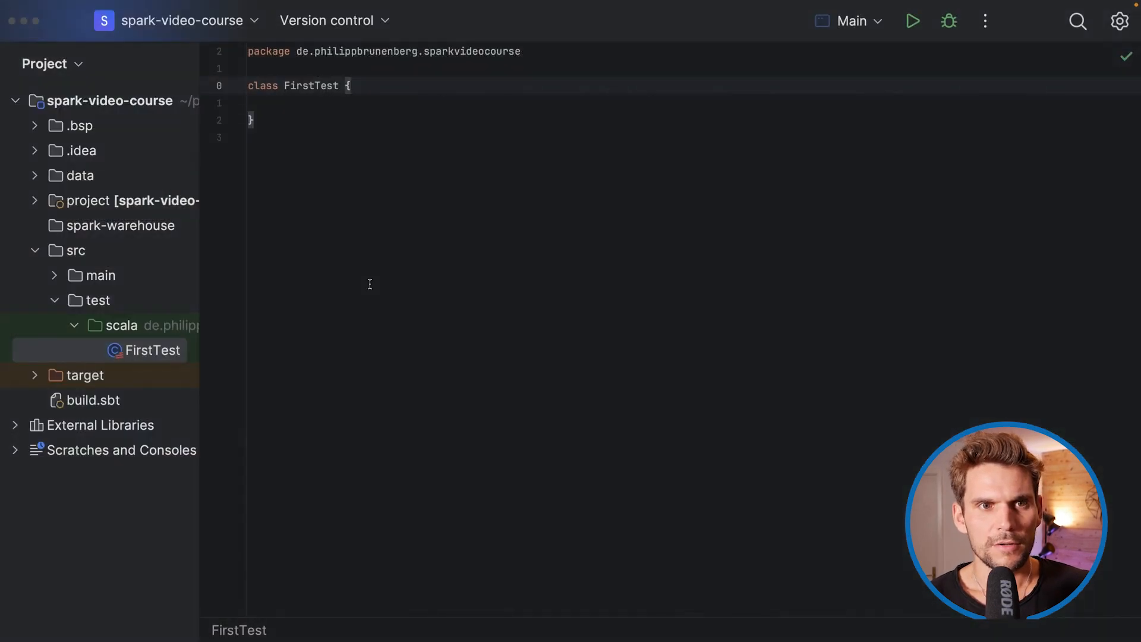
# Make FirstTest extend AnyFunSuite and add an empty test("First unit test") block
pyautogui.write('extends AnyFunSui')
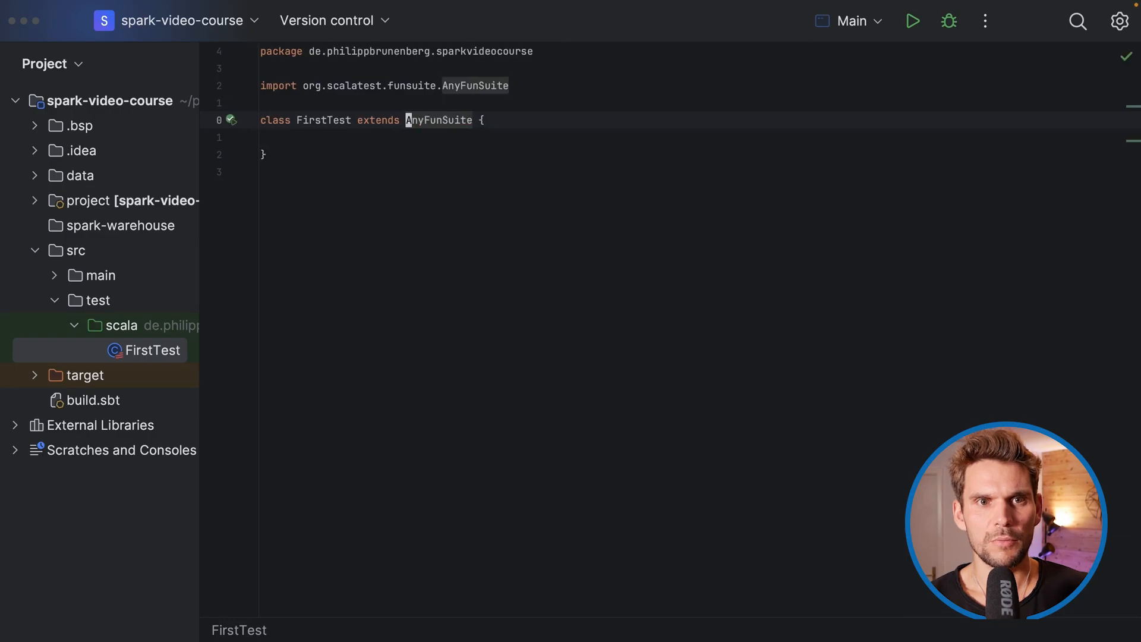
pyautogui.write('tes')
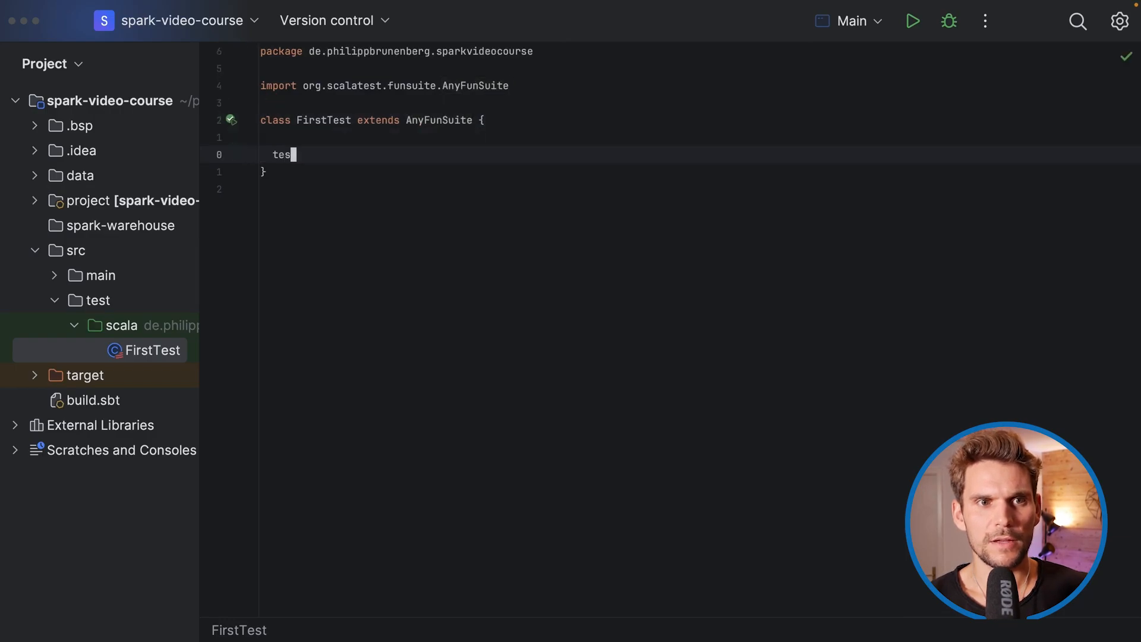
pyautogui.write('t("")')
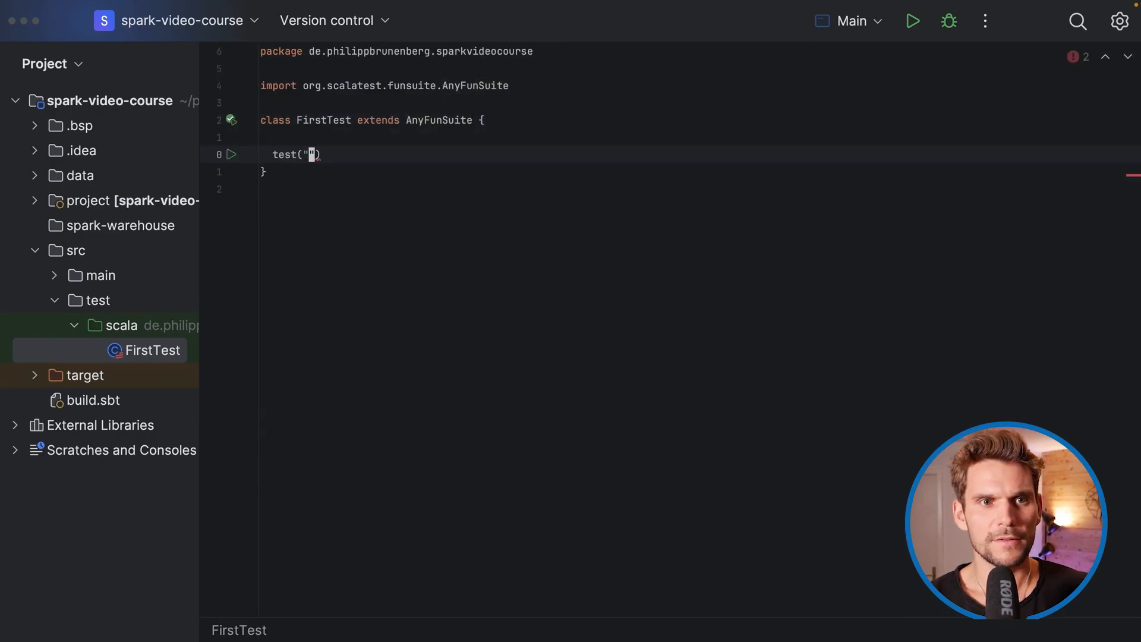
pyautogui.write('First te')
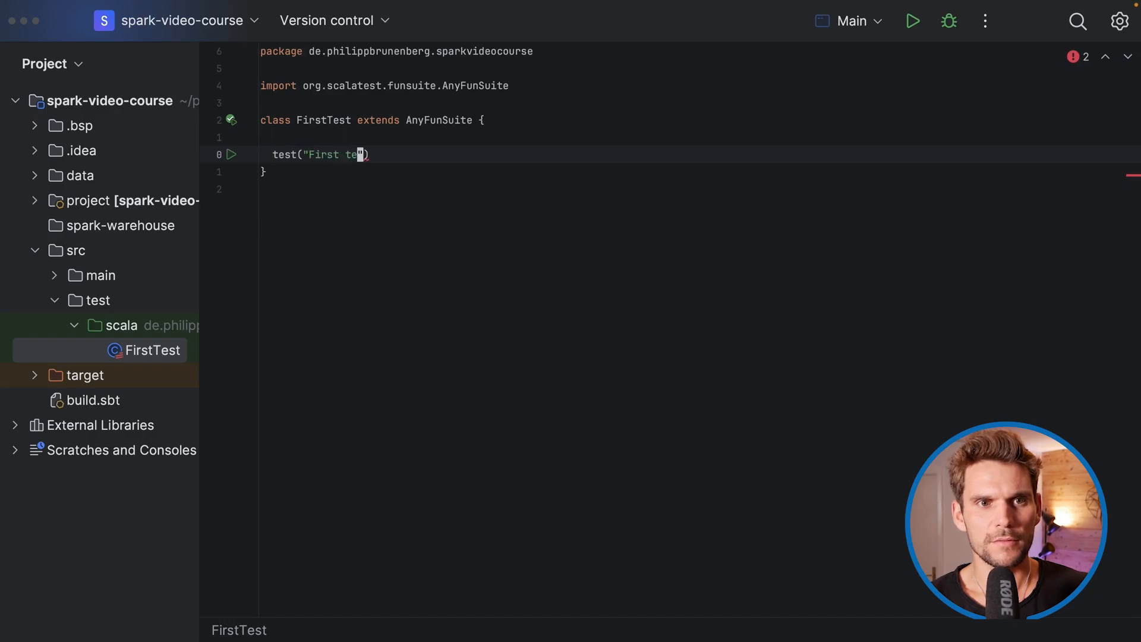
pyautogui.write('unit test')
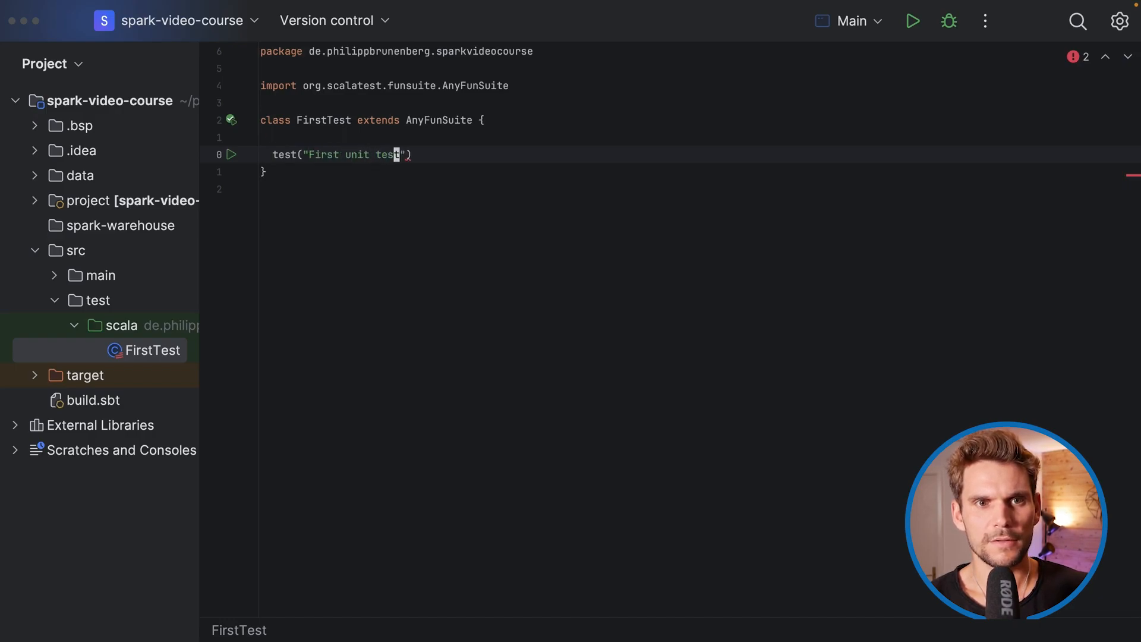
pyautogui.write('{')
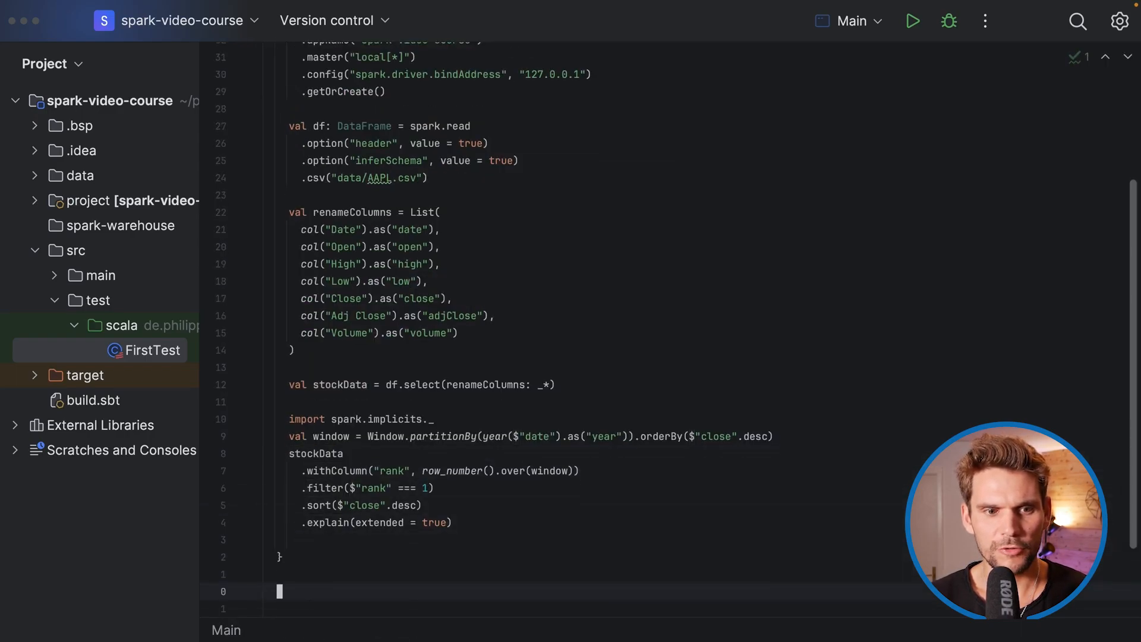
# Define def add(x: Int, y: Int): Int = x + y in Main, then go back to FirstTest
pyautogui.write('def add(')
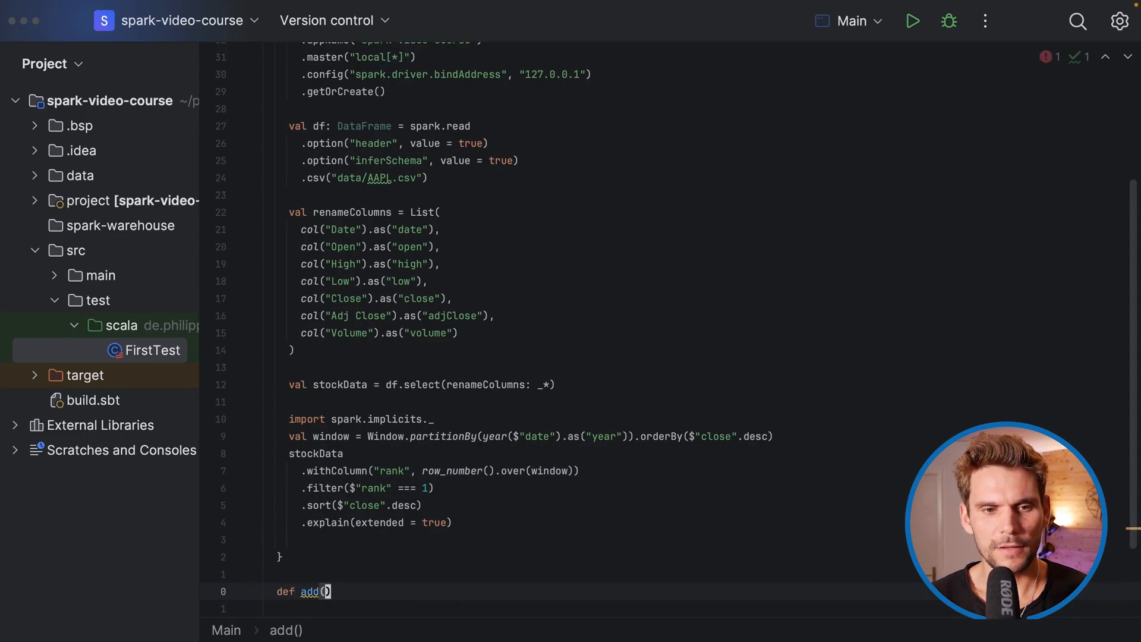
pyautogui.write('x: Int')
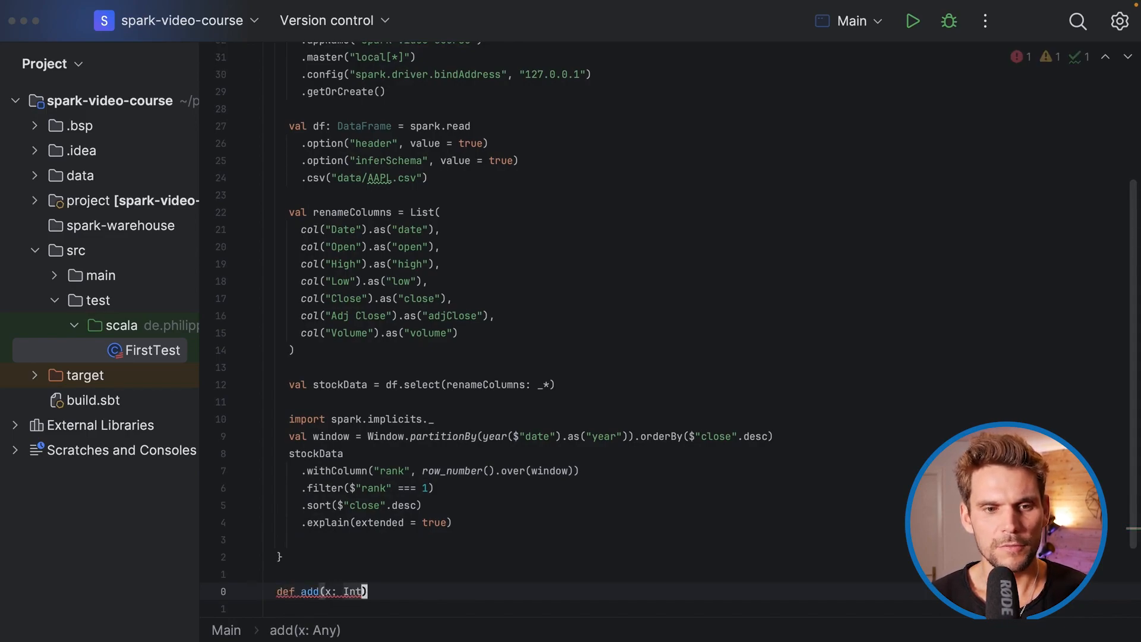
pyautogui.write(', y: Int')
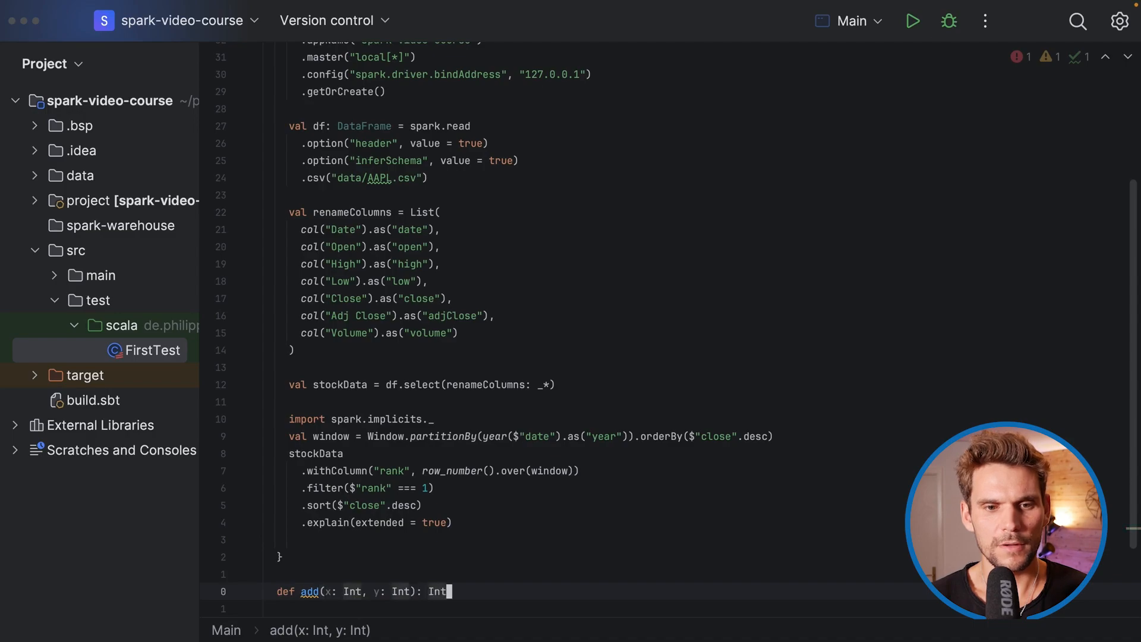
pyautogui.write('= x + y')
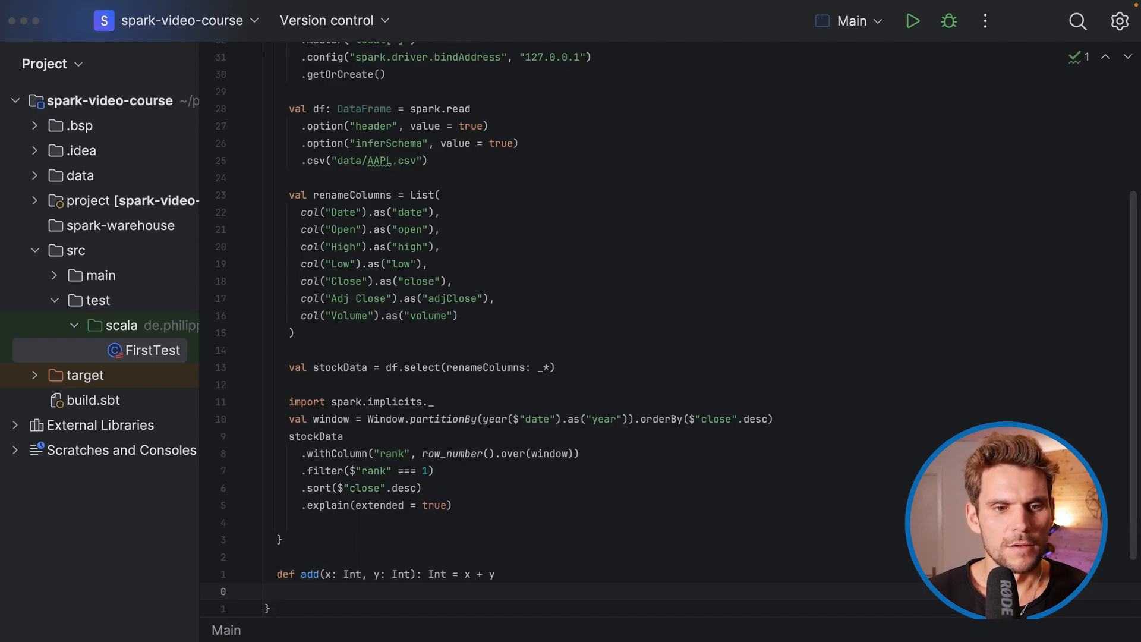
pyautogui.click(152, 350)
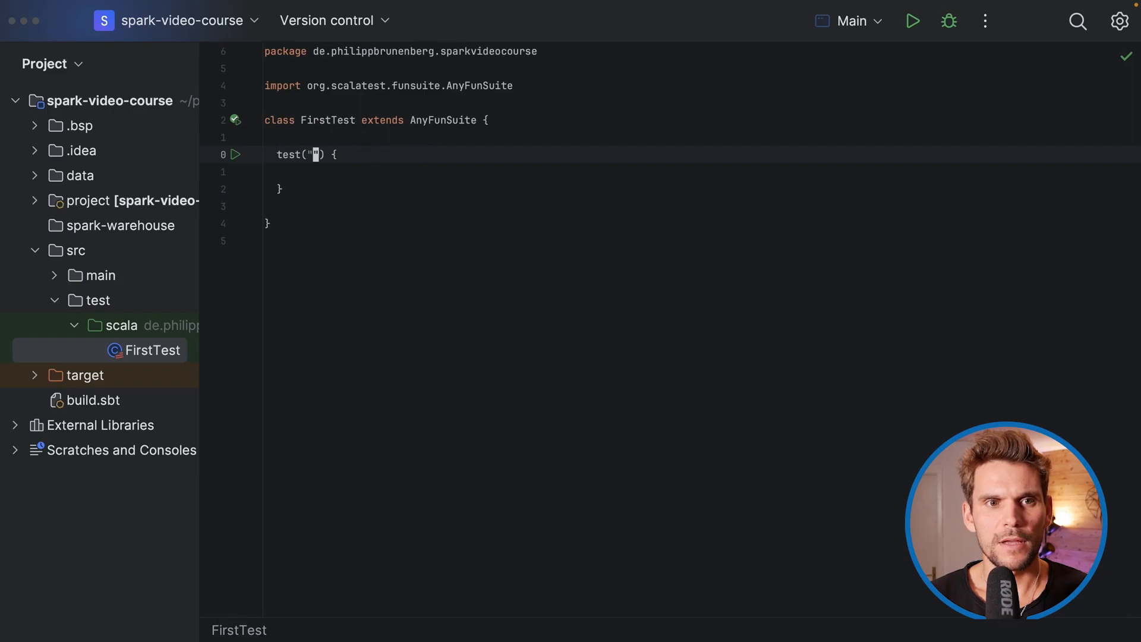
# Rename the test to "add(2, 3) returns 5" and add val result = Main.add(2, 3)
pyautogui.write('add')
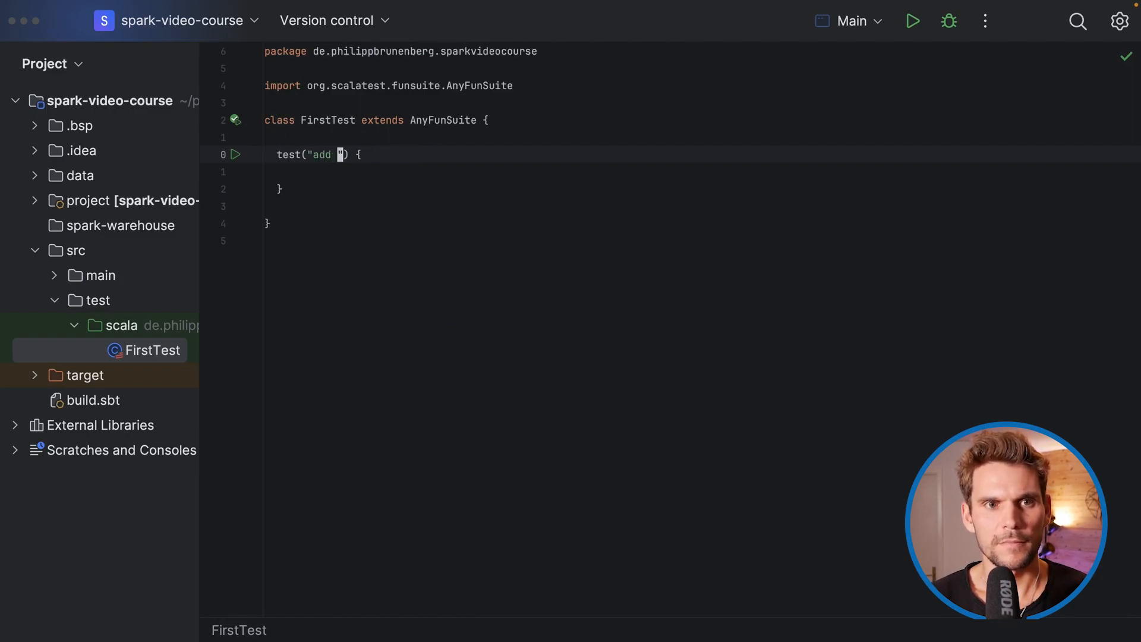
pyautogui.write('2 add 3')
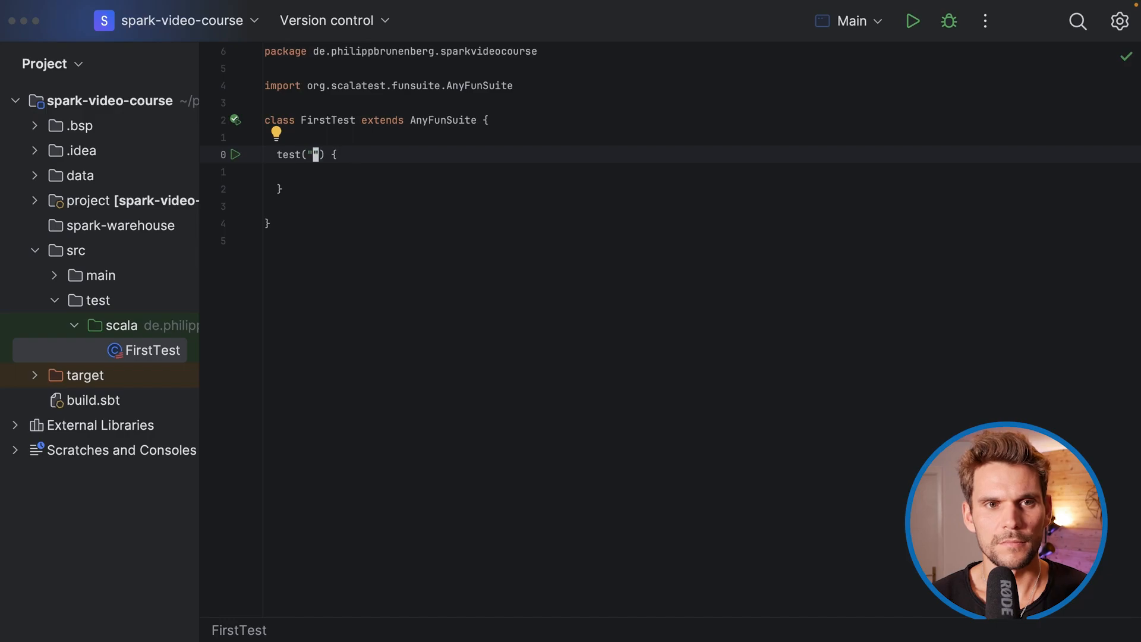
pyautogui.write('add(2, 3) returns 5')
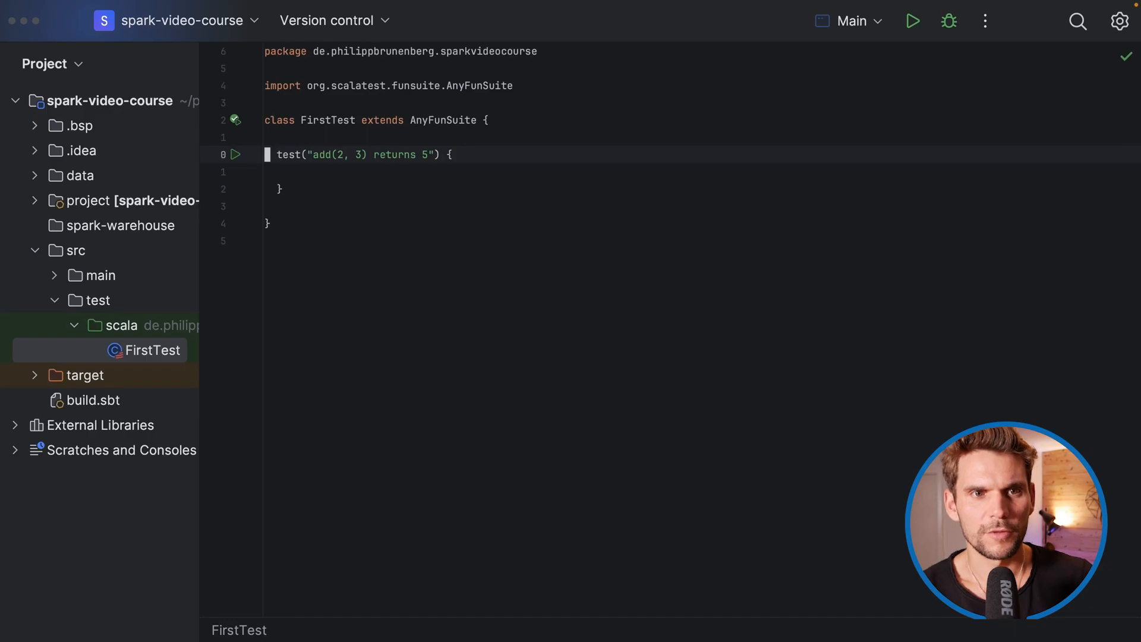
pyautogui.press('enter')
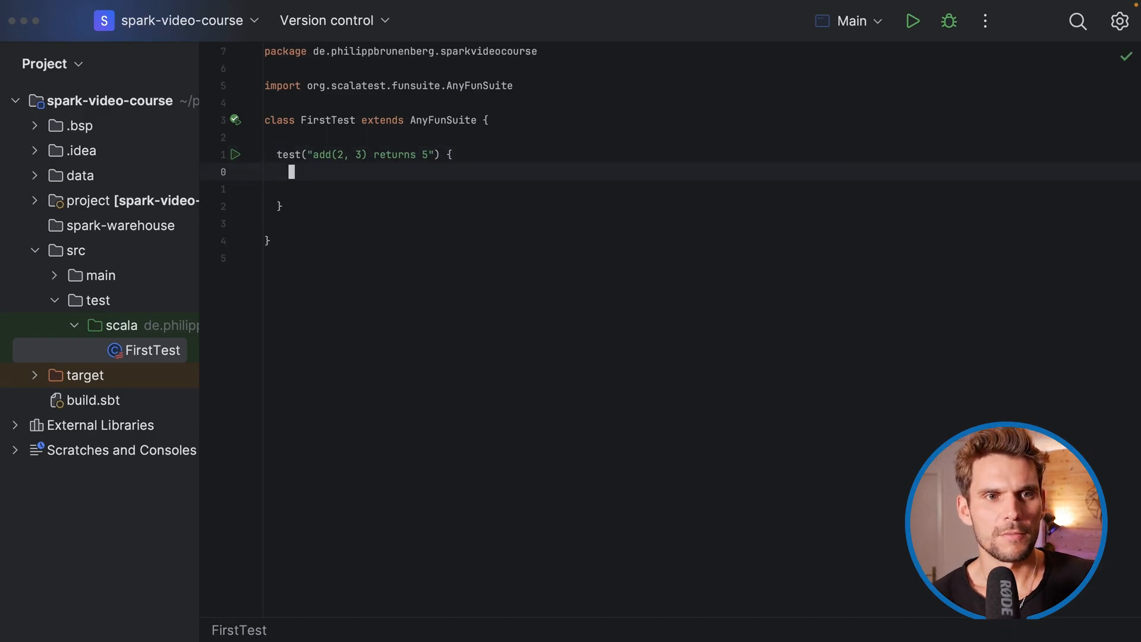
pyautogui.write('Main.add(')
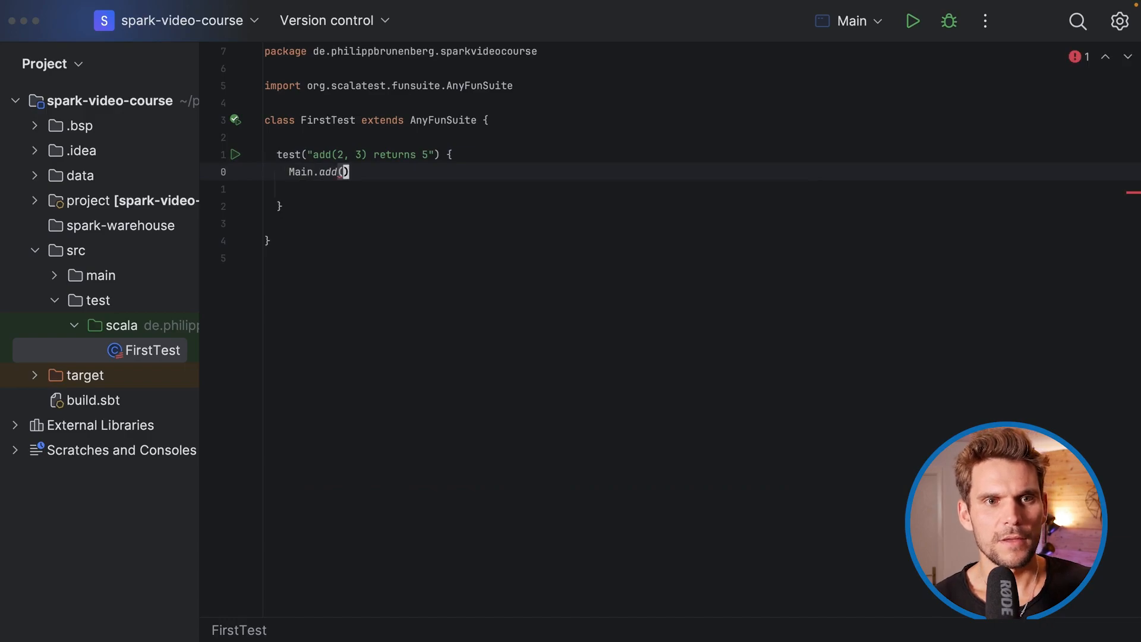
pyautogui.write('2, 3')
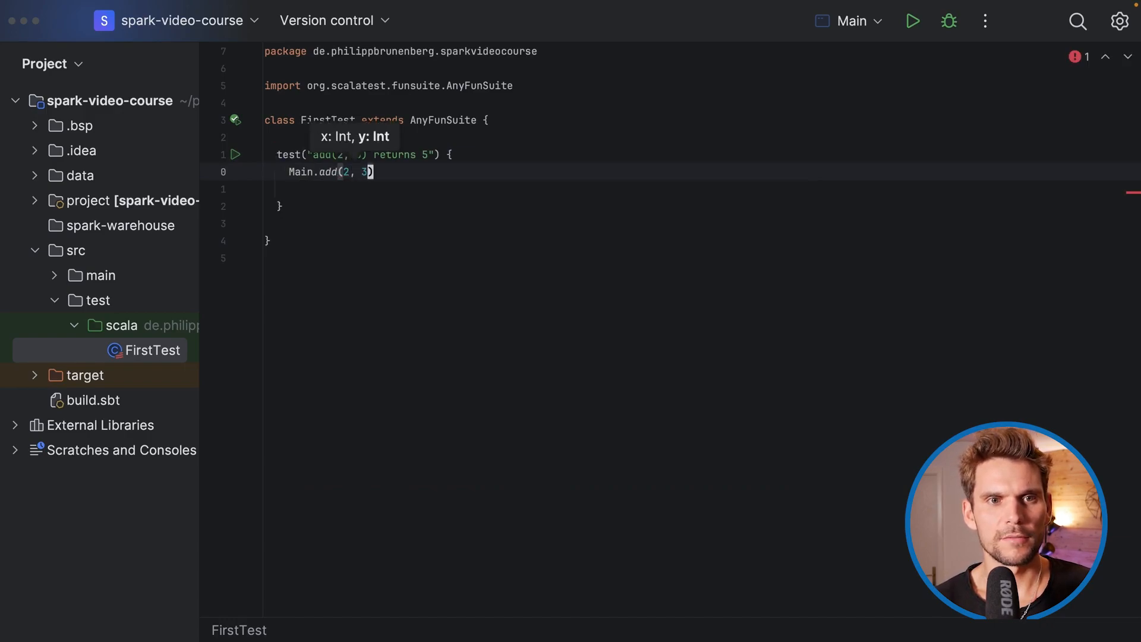
pyautogui.write('val')
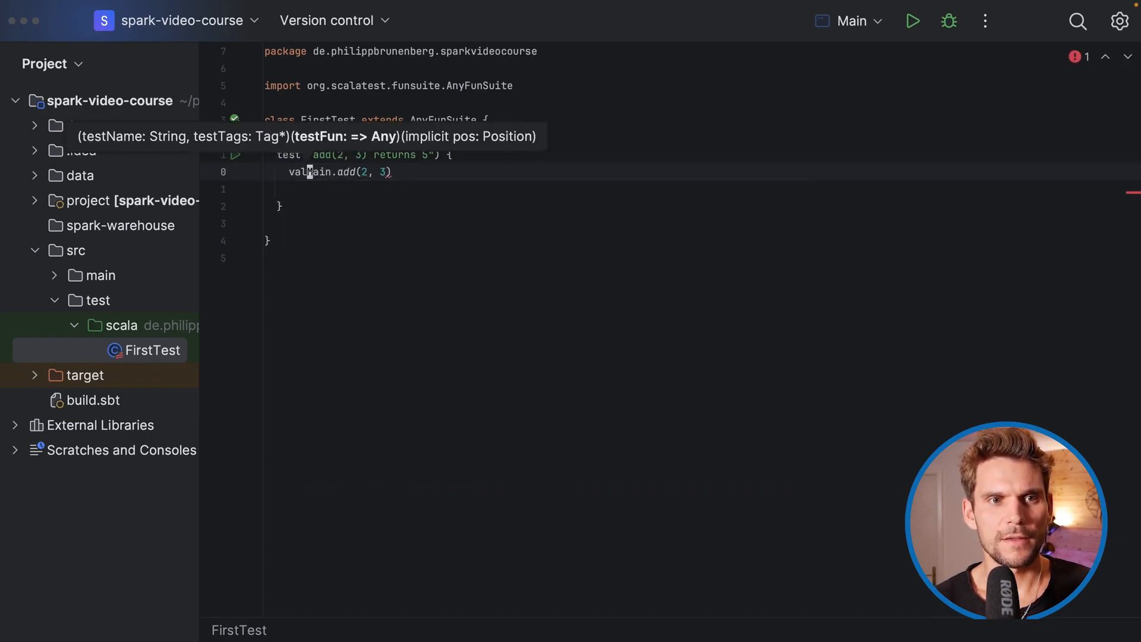
pyautogui.write('result =')
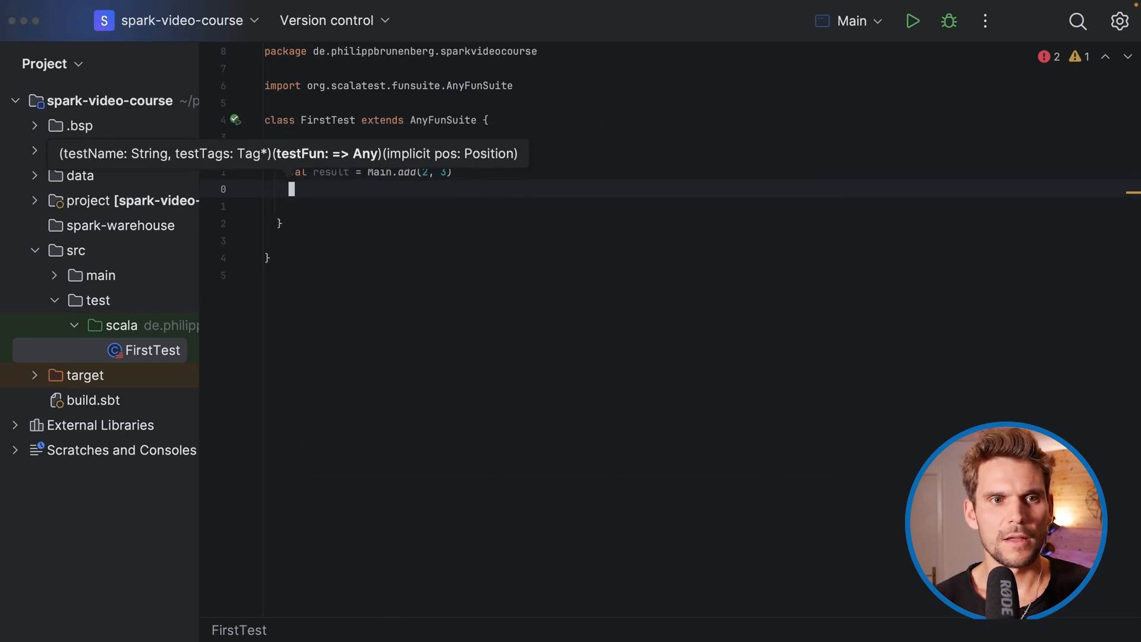
# Add assert(result == 5) to the test using autocomplete
pyautogui.write('assert(result,')
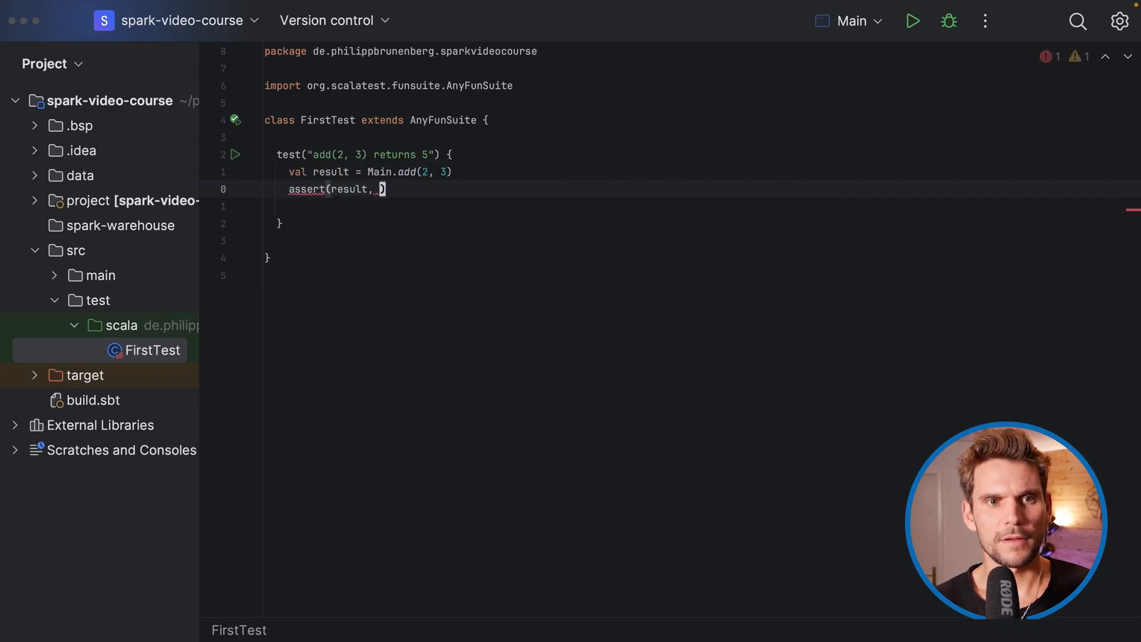
pyautogui.write('5')
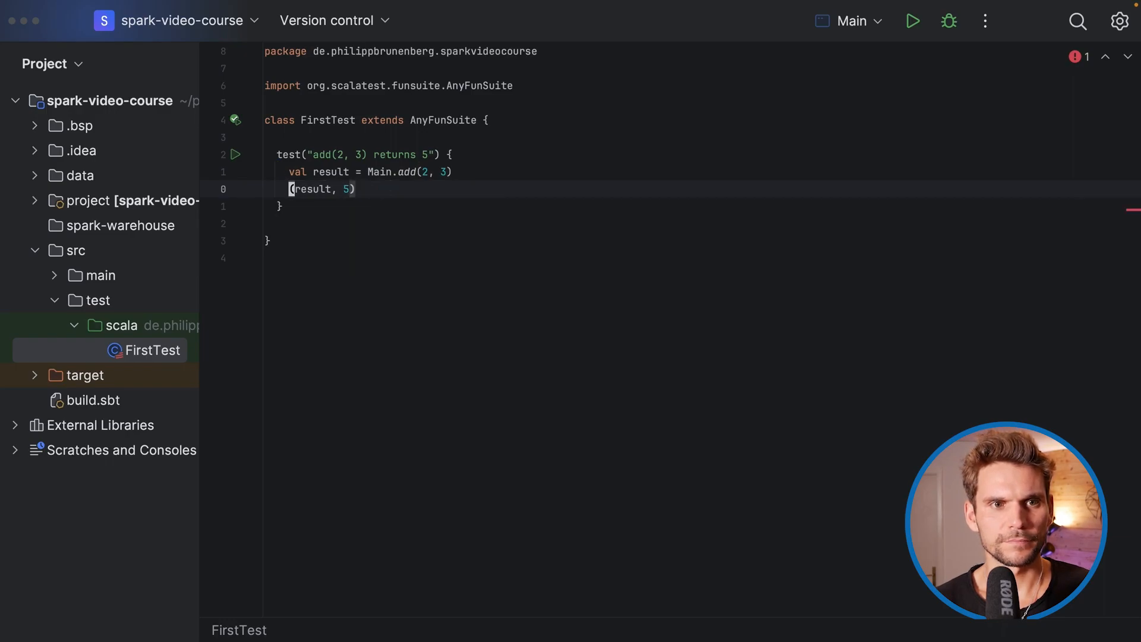
pyautogui.write('assert')
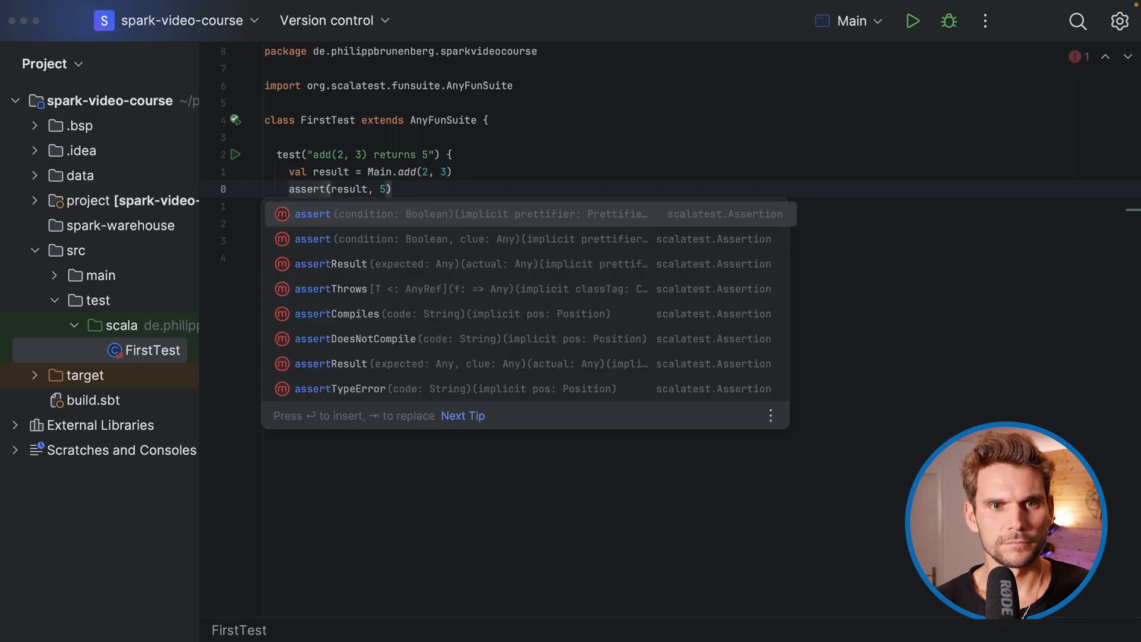
pyautogui.press('Escape')
pyautogui.write(' ==')
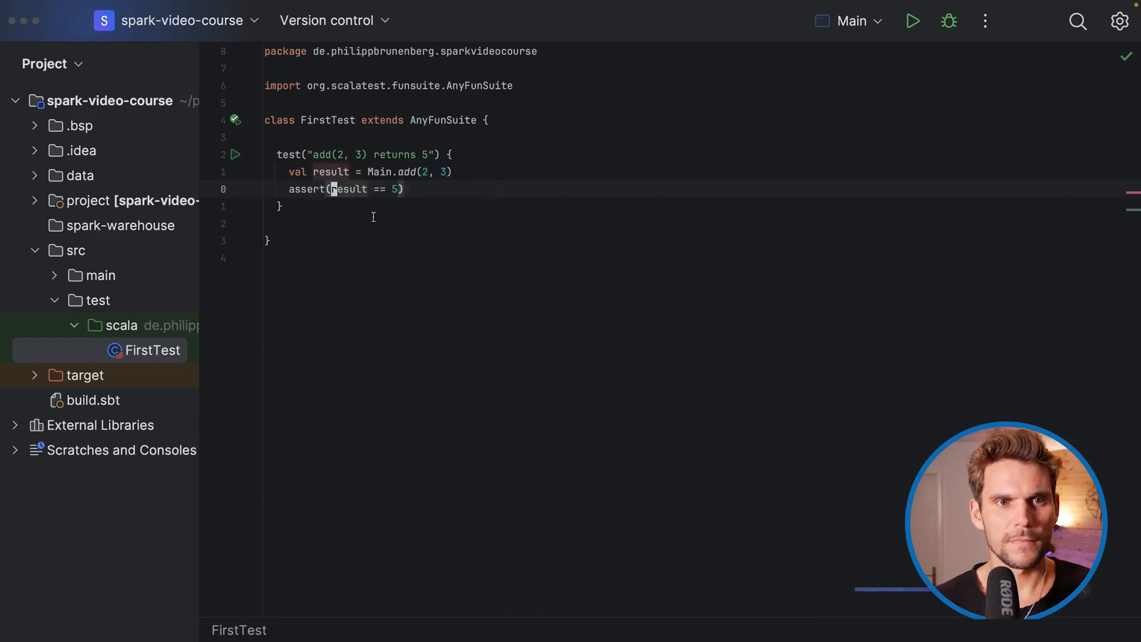
# Change the add method body in Main.scala to x + y - 1
pyautogui.click(235, 155)
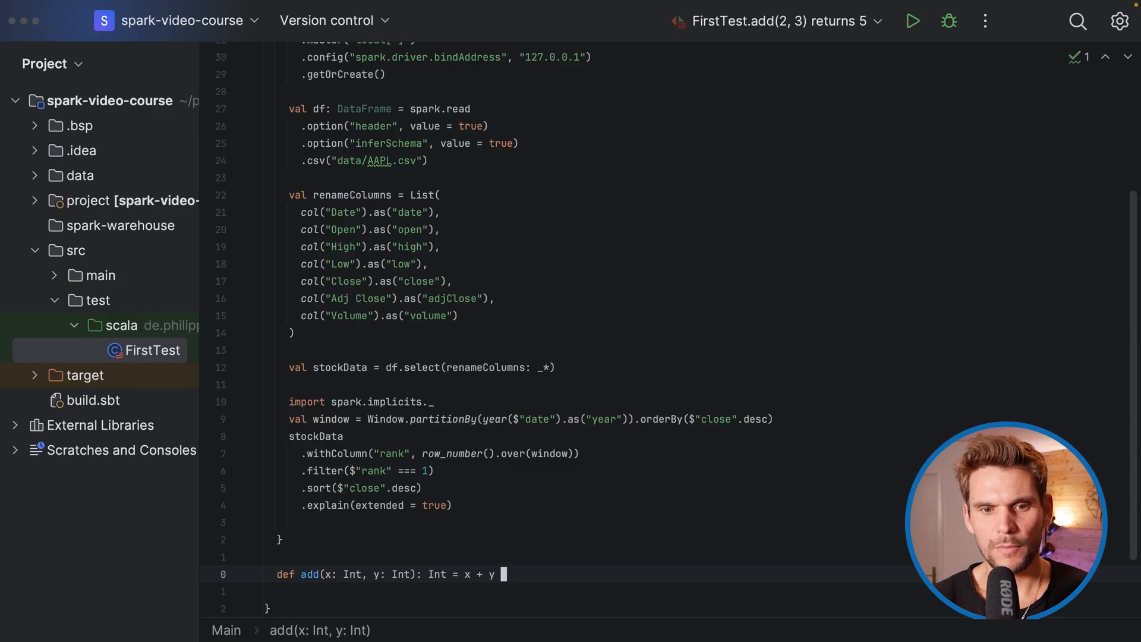
pyautogui.write('- 1')
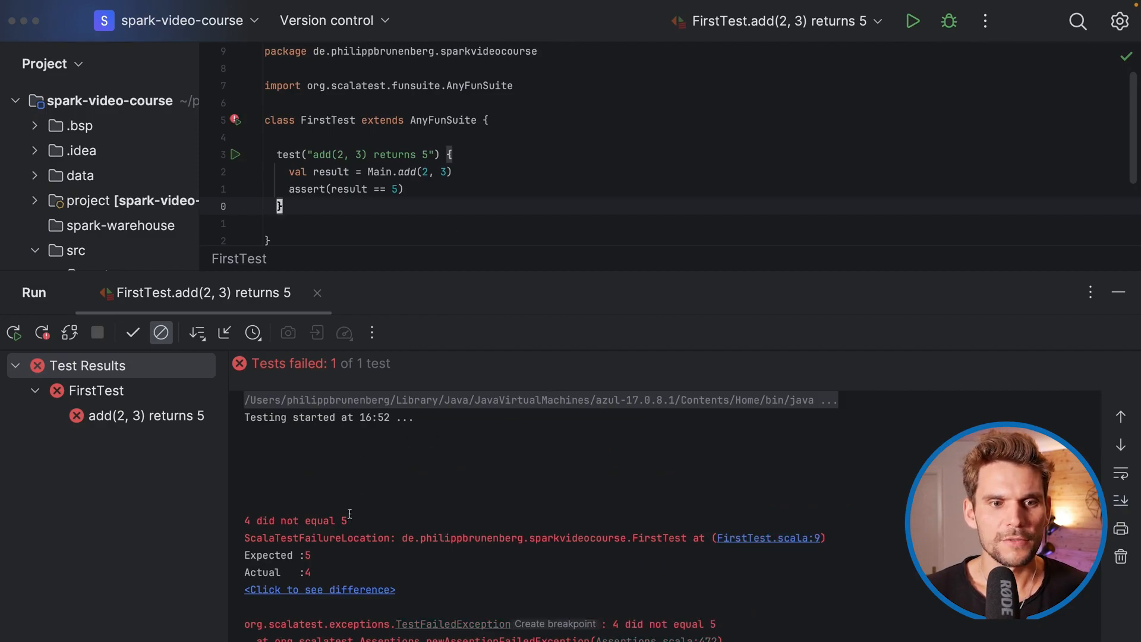
pyautogui.doubleClick(294, 520)
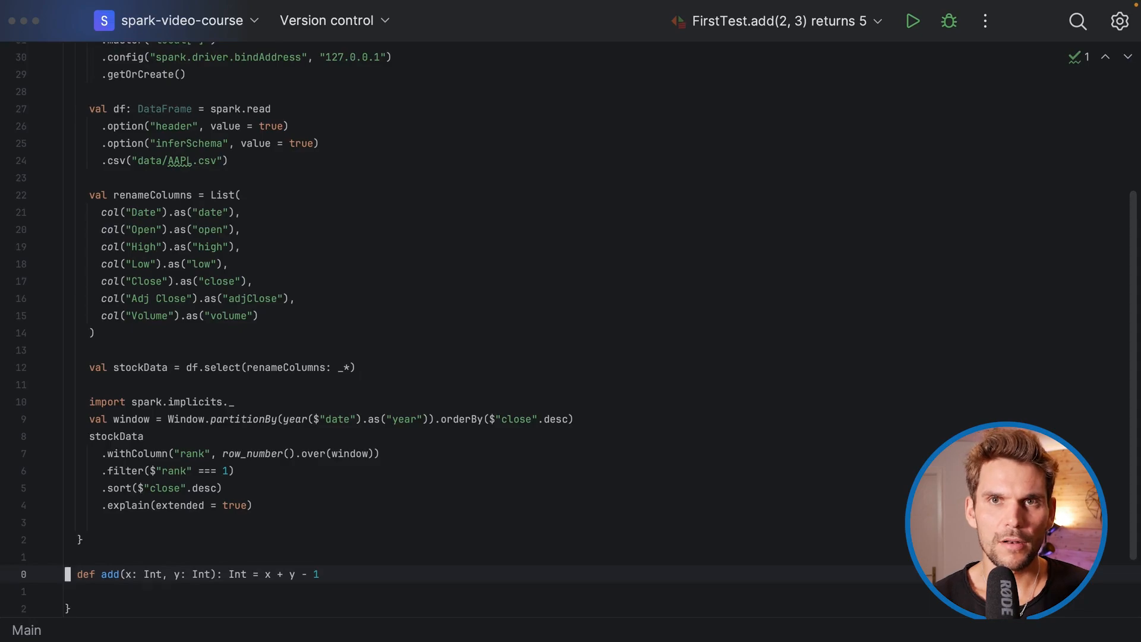
# Delete Main's add function and scroll down to the import, window and ranking lines
pyautogui.press('Backspace')
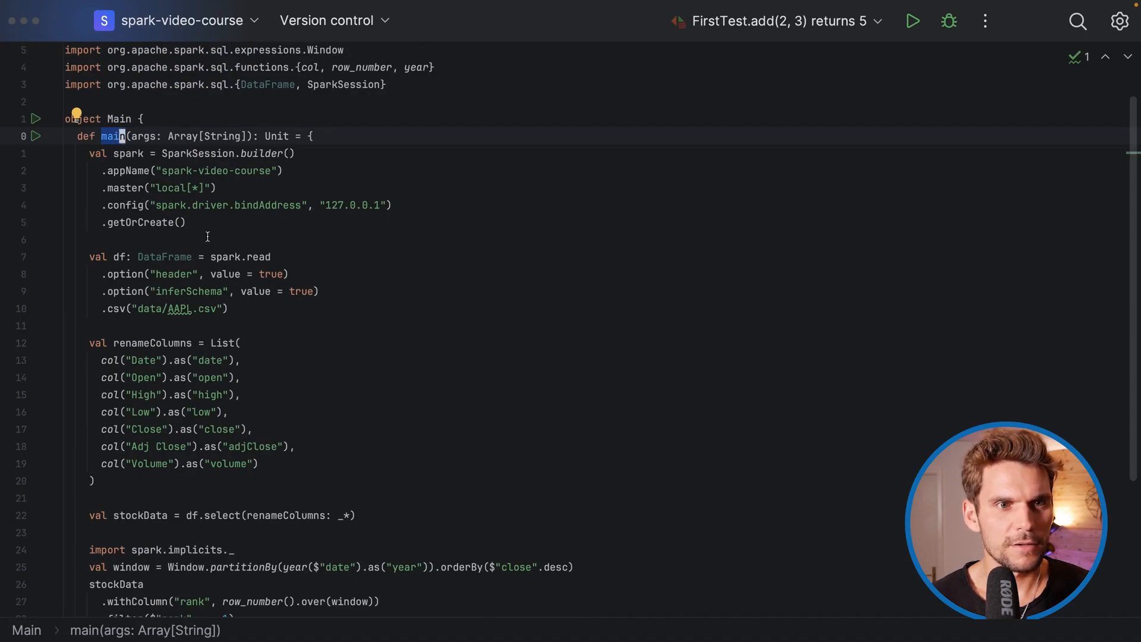
pyautogui.scroll(-3)
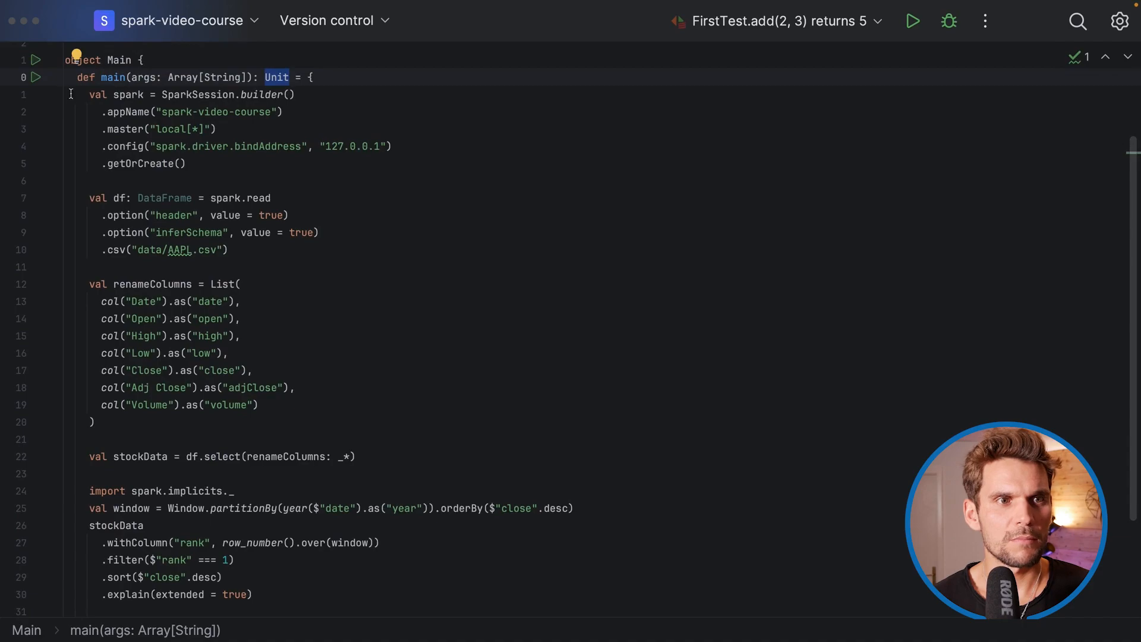
pyautogui.scroll(-3)
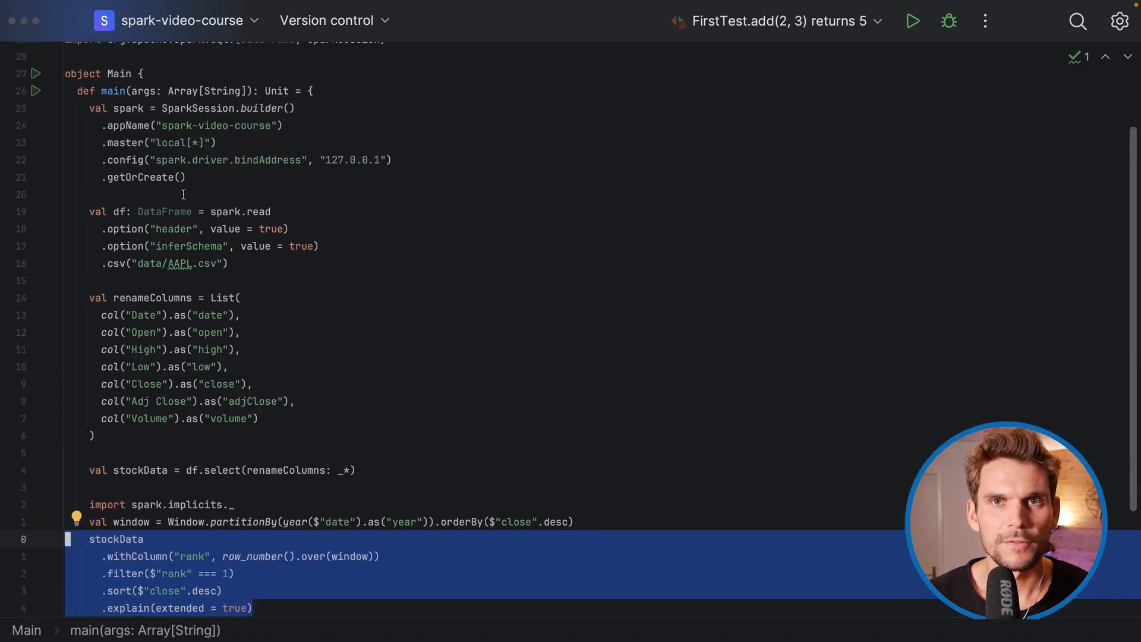
pyautogui.scroll(-3)
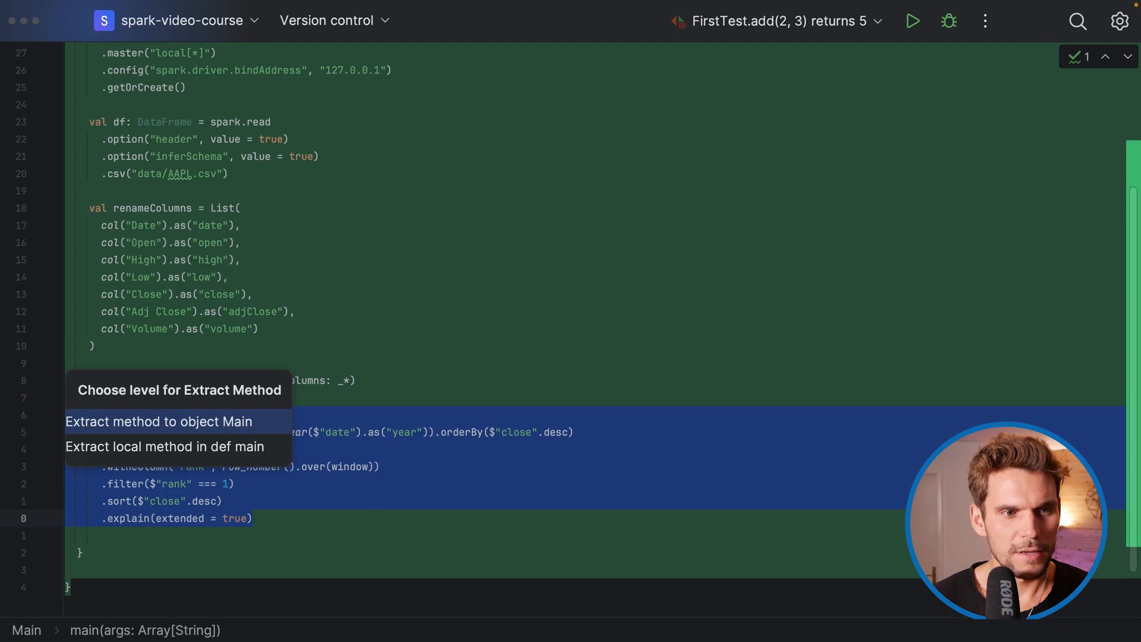
# Extract the code into object Main as public method highestClosingPricesPerYear and confirm
pyautogui.click(158, 421)
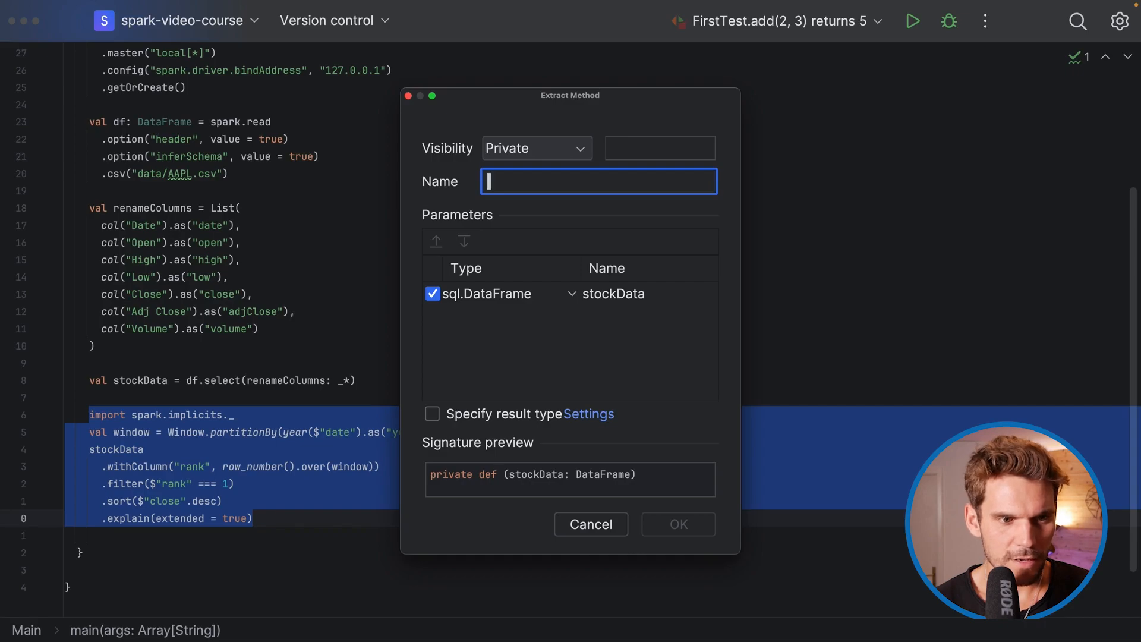
pyautogui.write('highestClosingPri')
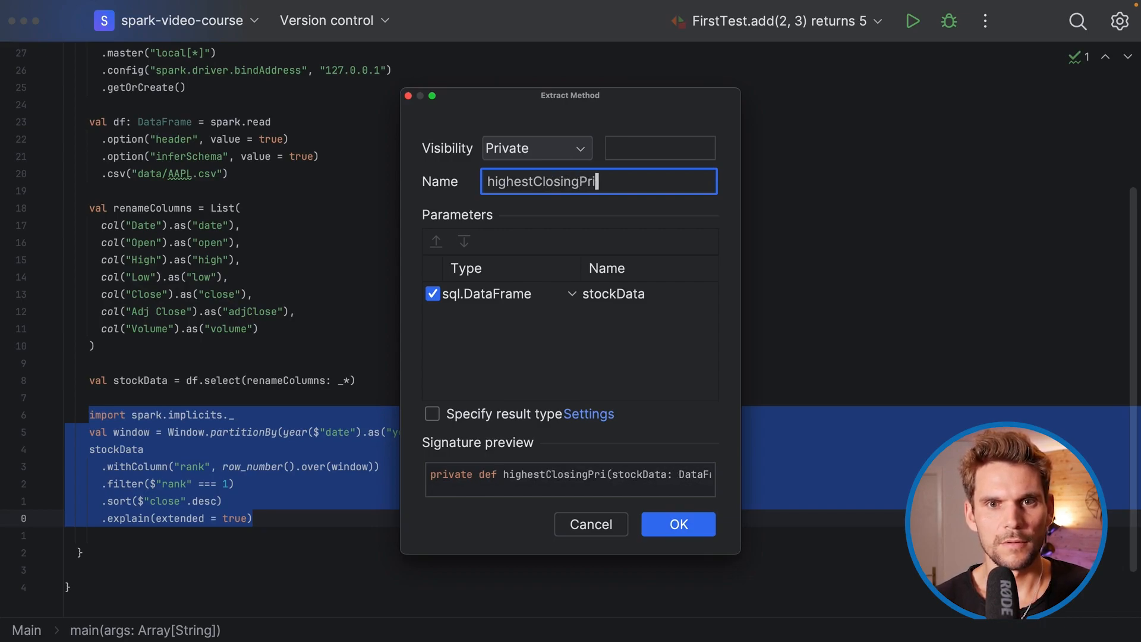
pyautogui.write('cesP')
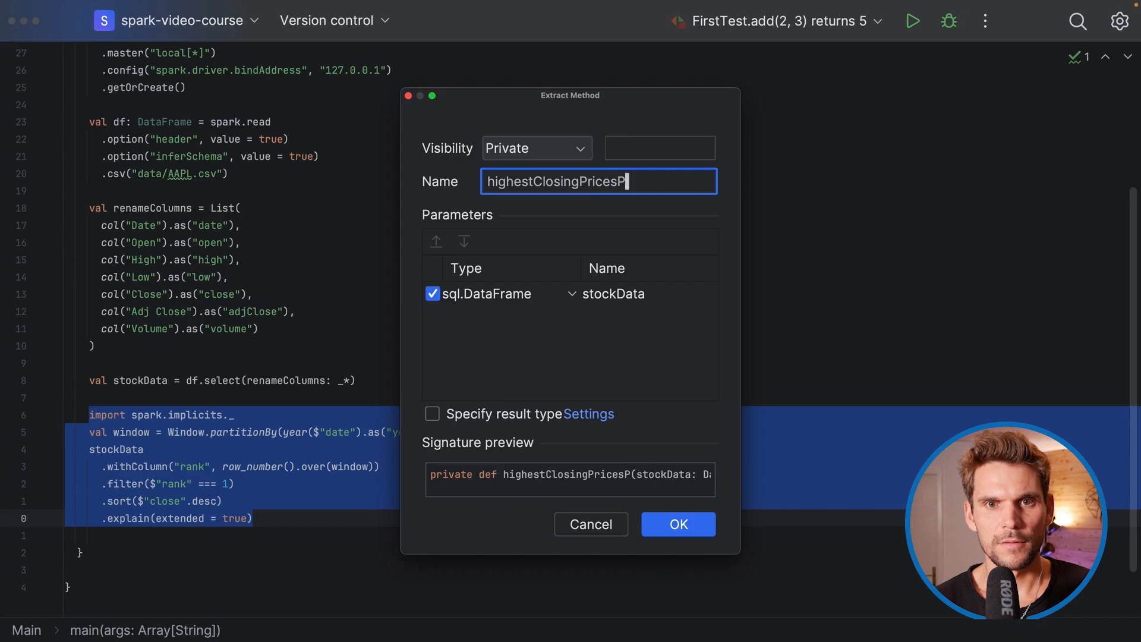
pyautogui.write('erYear')
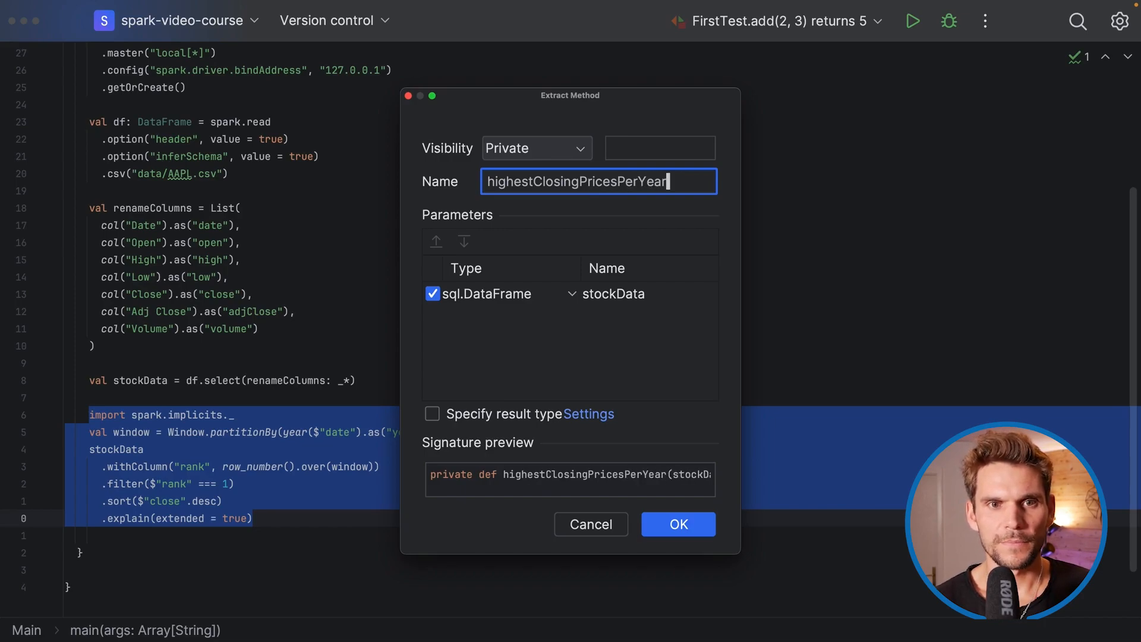
pyautogui.moveTo(504, 155)
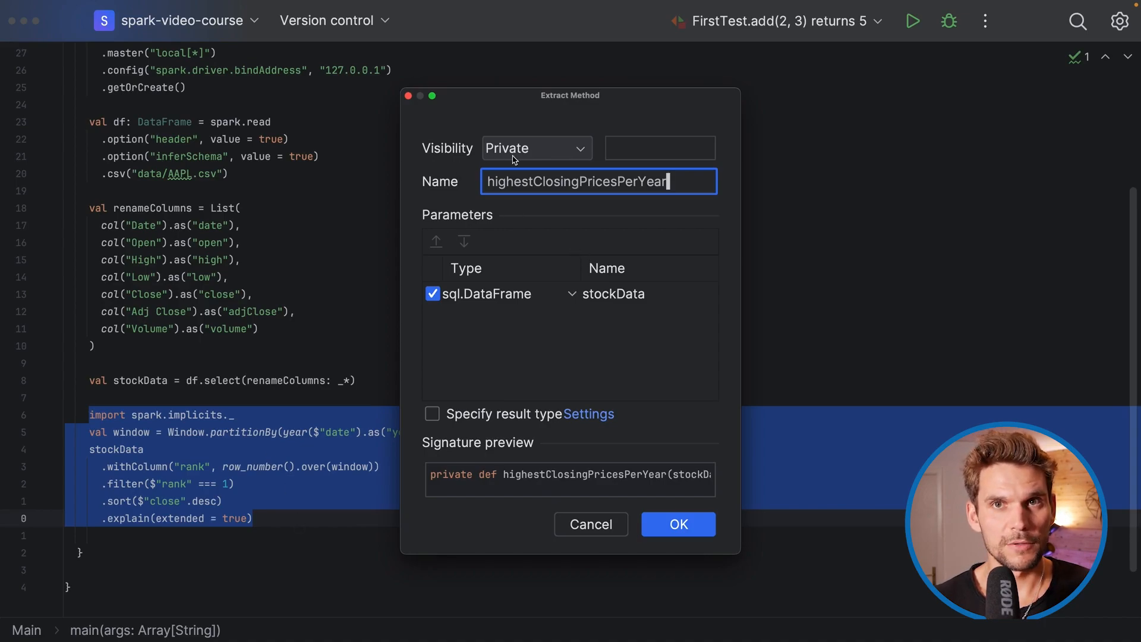
pyautogui.click(536, 148)
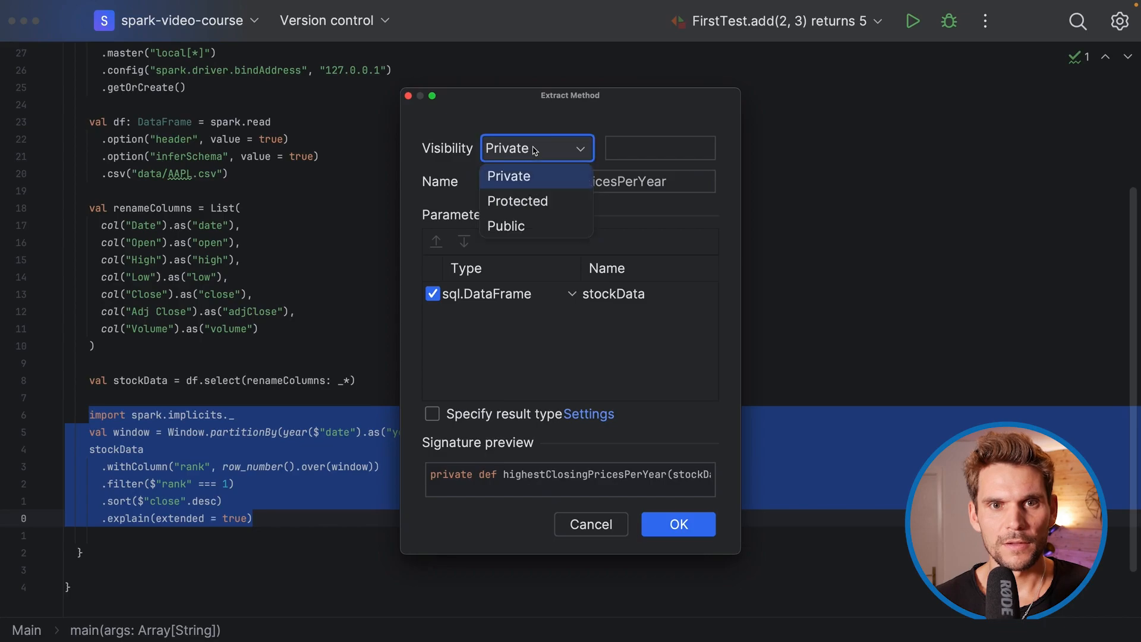
pyautogui.moveTo(532, 225)
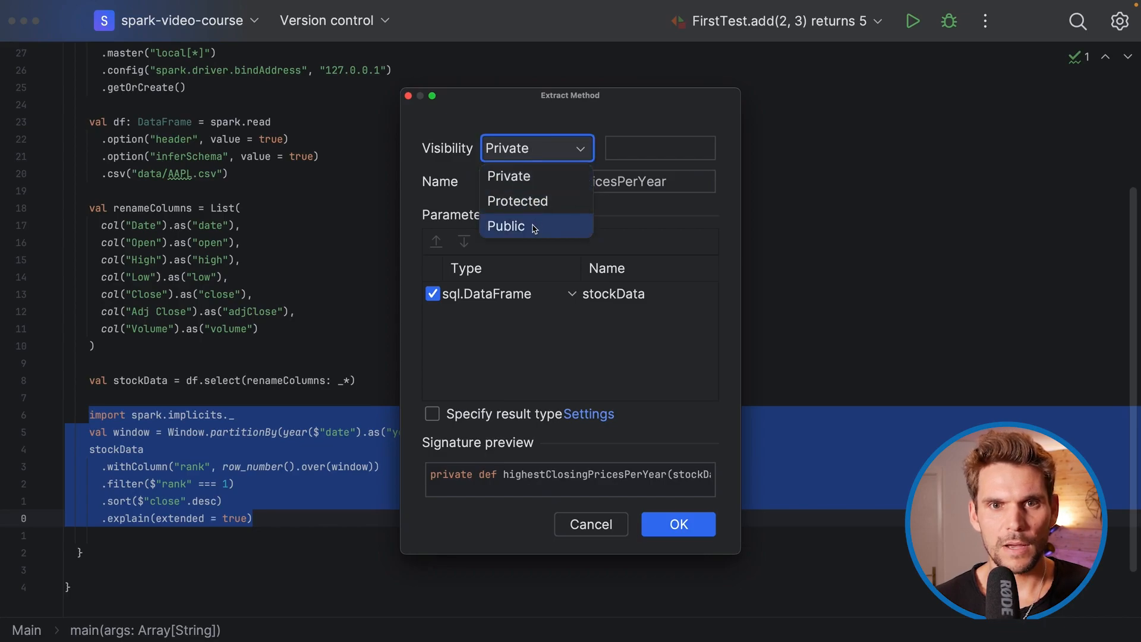
pyautogui.click(505, 226)
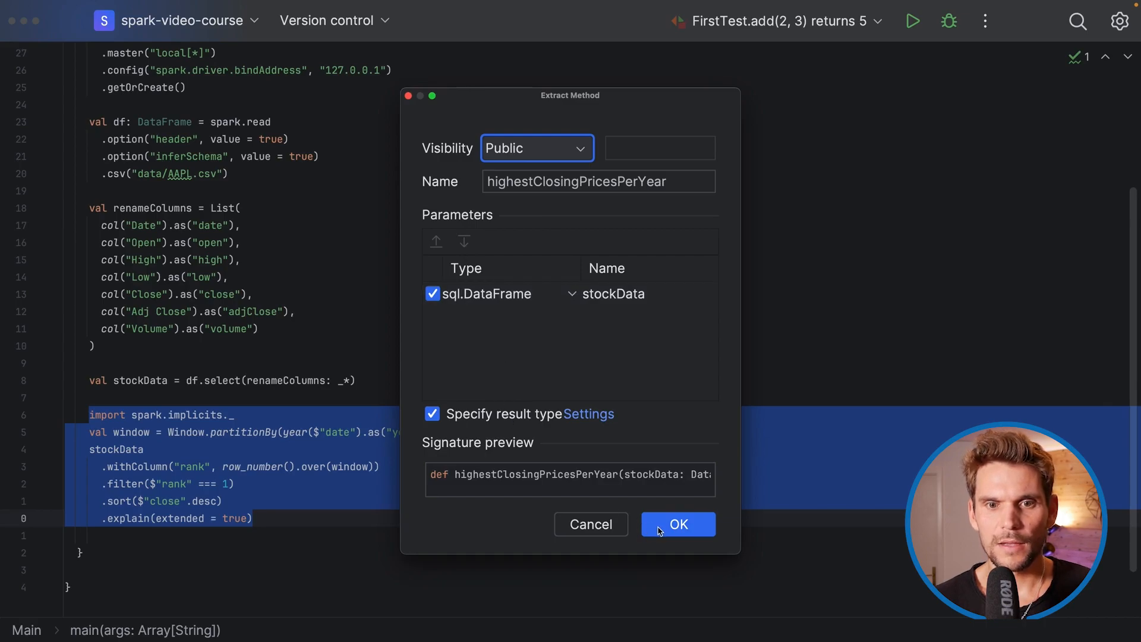
pyautogui.click(677, 524)
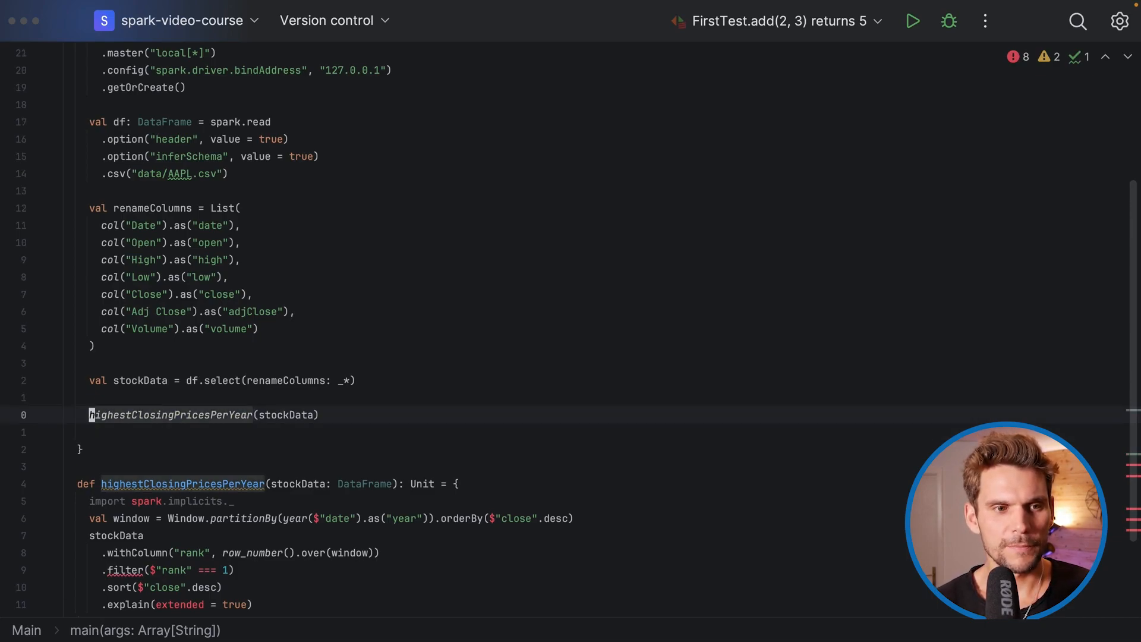
# Change highestClosingPricesPerYear's return type from Unit to DataFrame
pyautogui.scroll(-3)
pyautogui.write('DataFra')
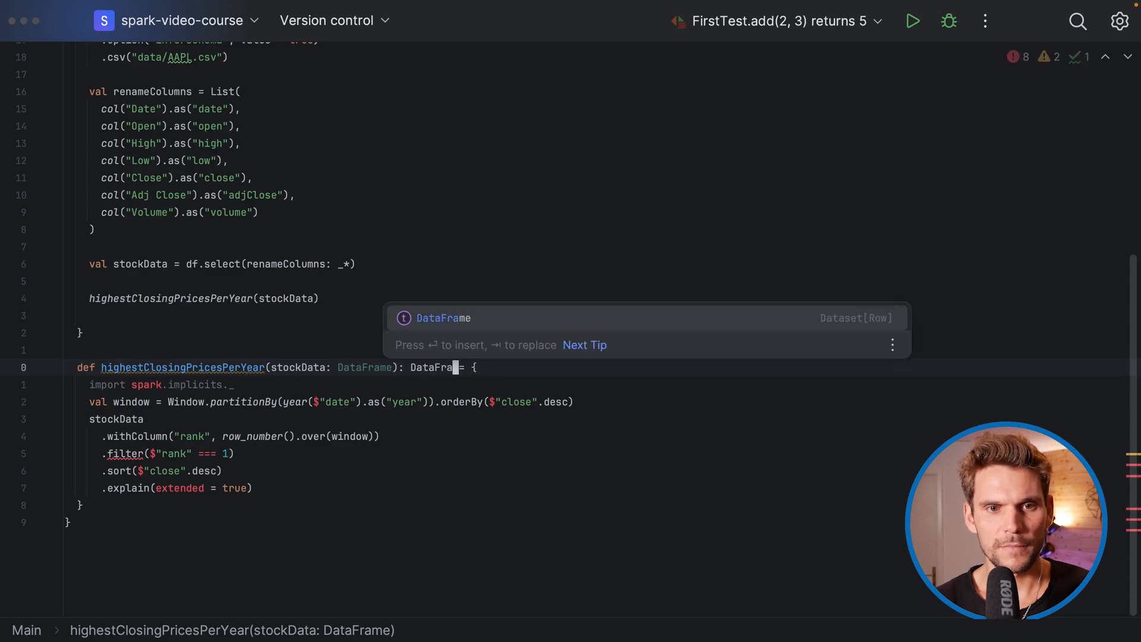
pyautogui.press('enter')
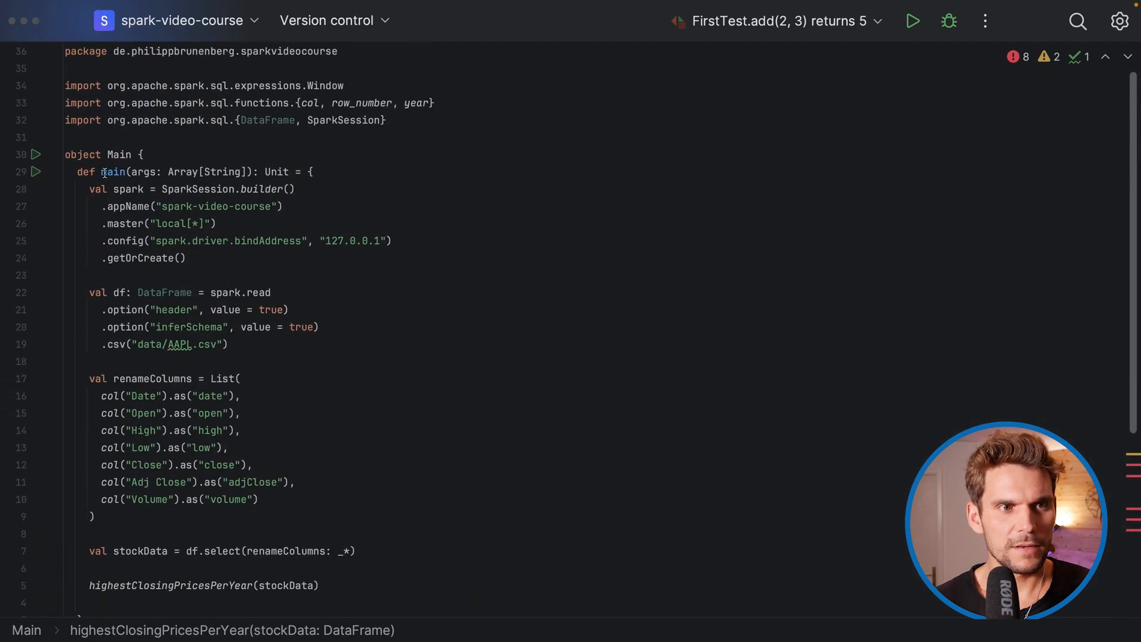
pyautogui.scroll(-3)
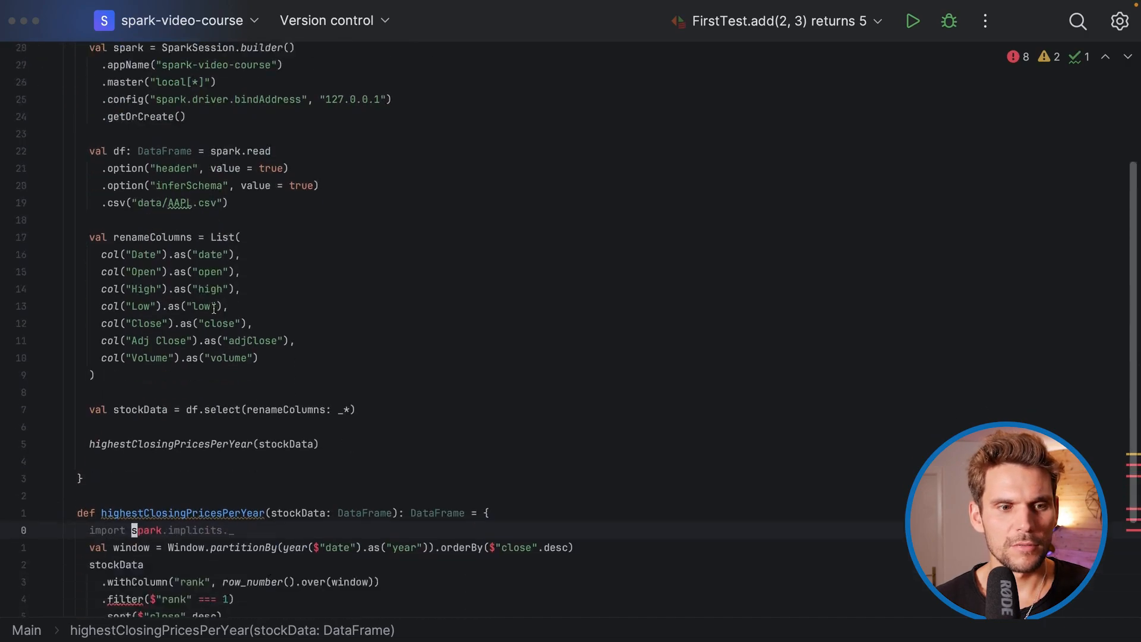
pyautogui.scroll(-3)
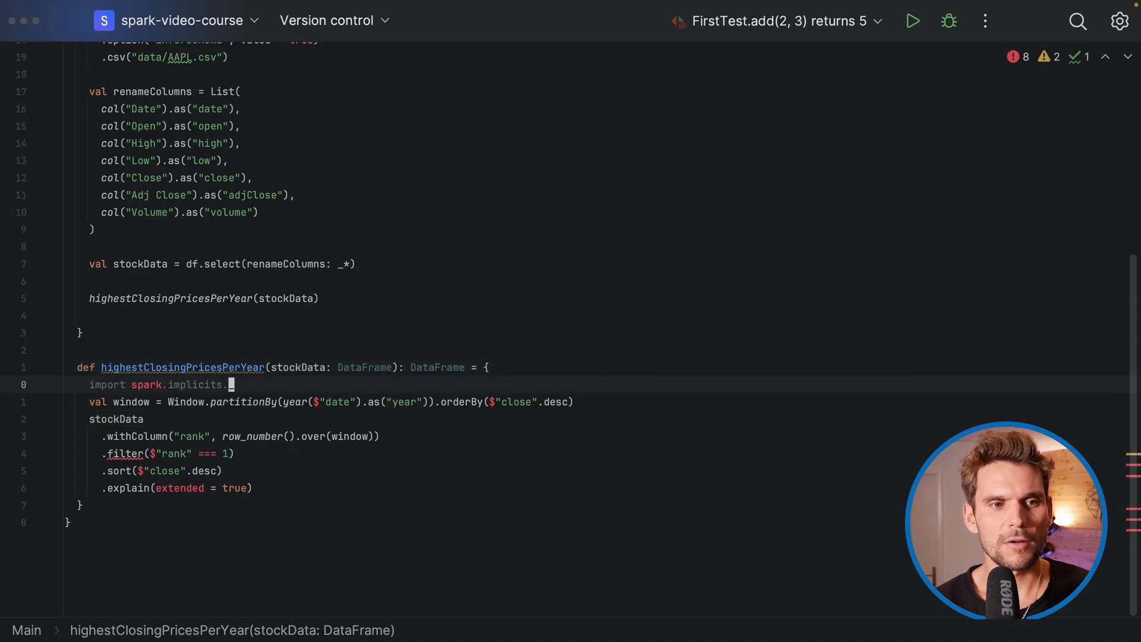
# Import implicits from stockData.sparkSession and begin a Main.hi call in FirstTest
pyautogui.doubleClick(146, 384)
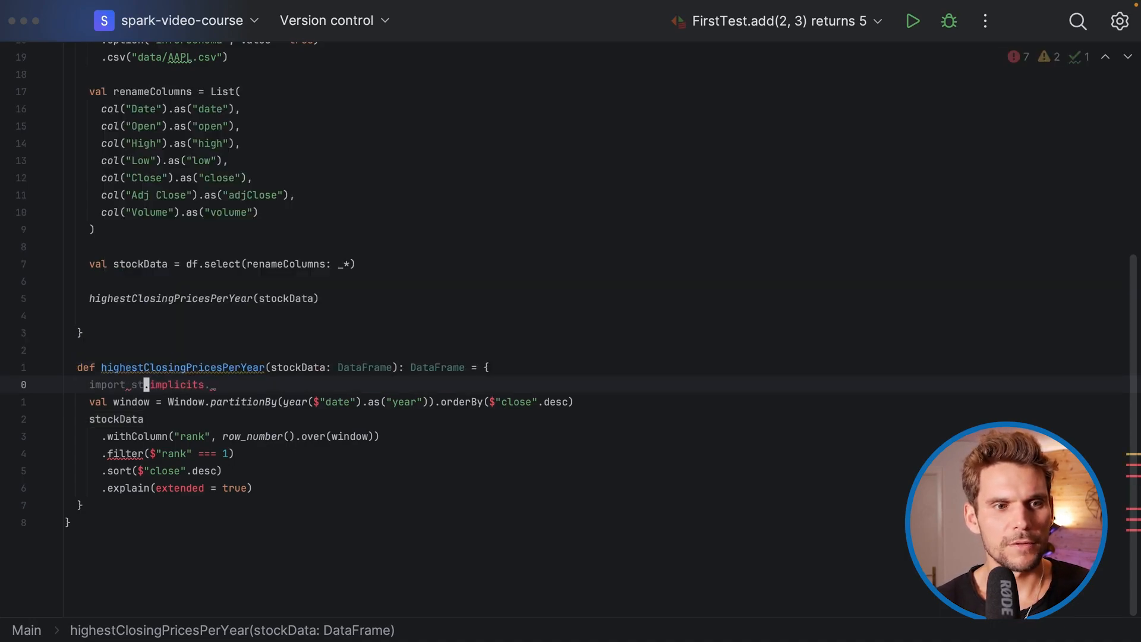
pyautogui.write('stockData.s')
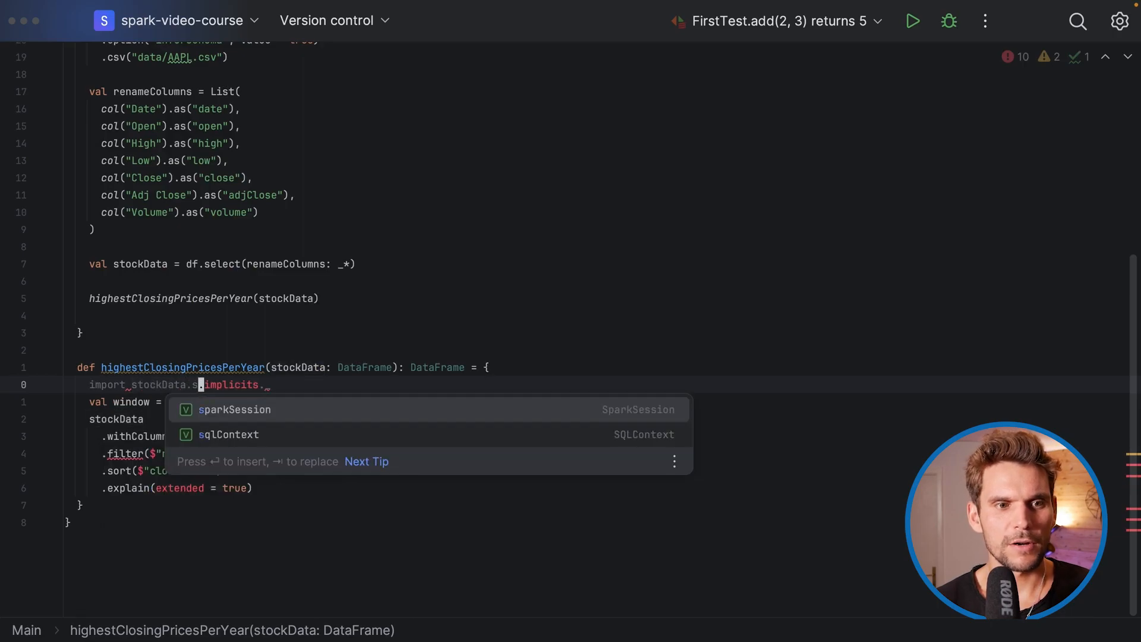
pyautogui.press('Enter')
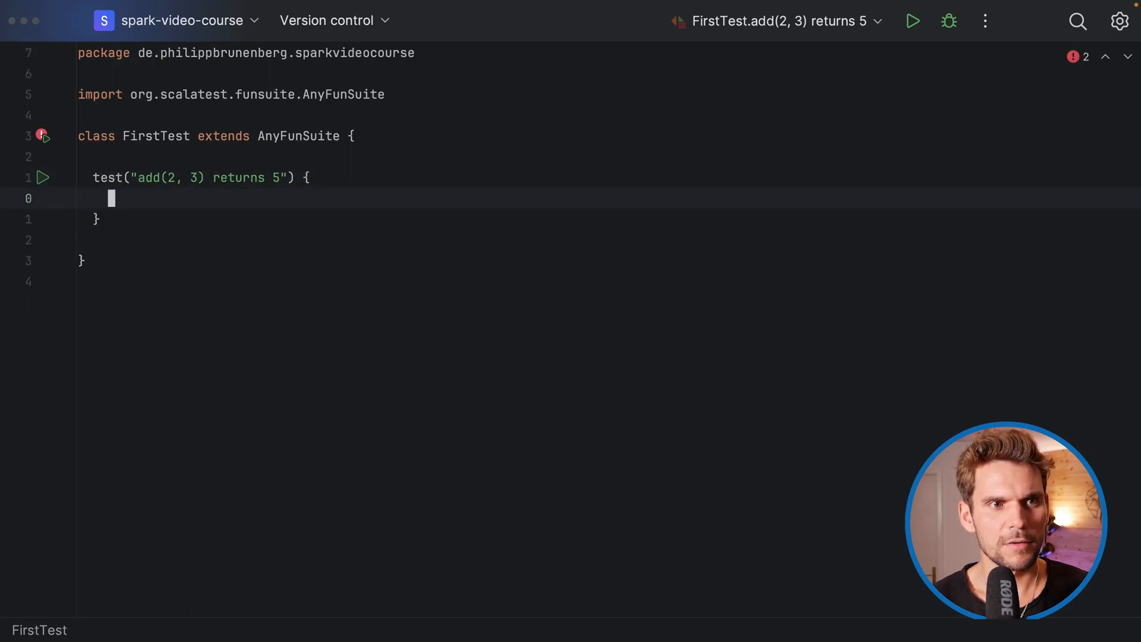
pyautogui.write('Main.hi')
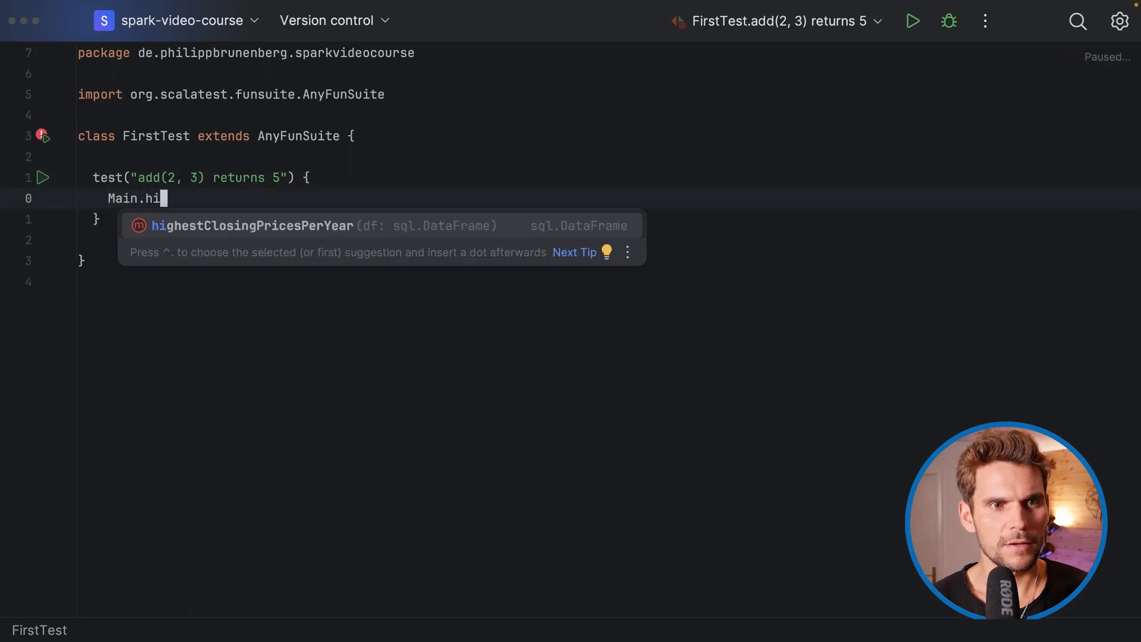